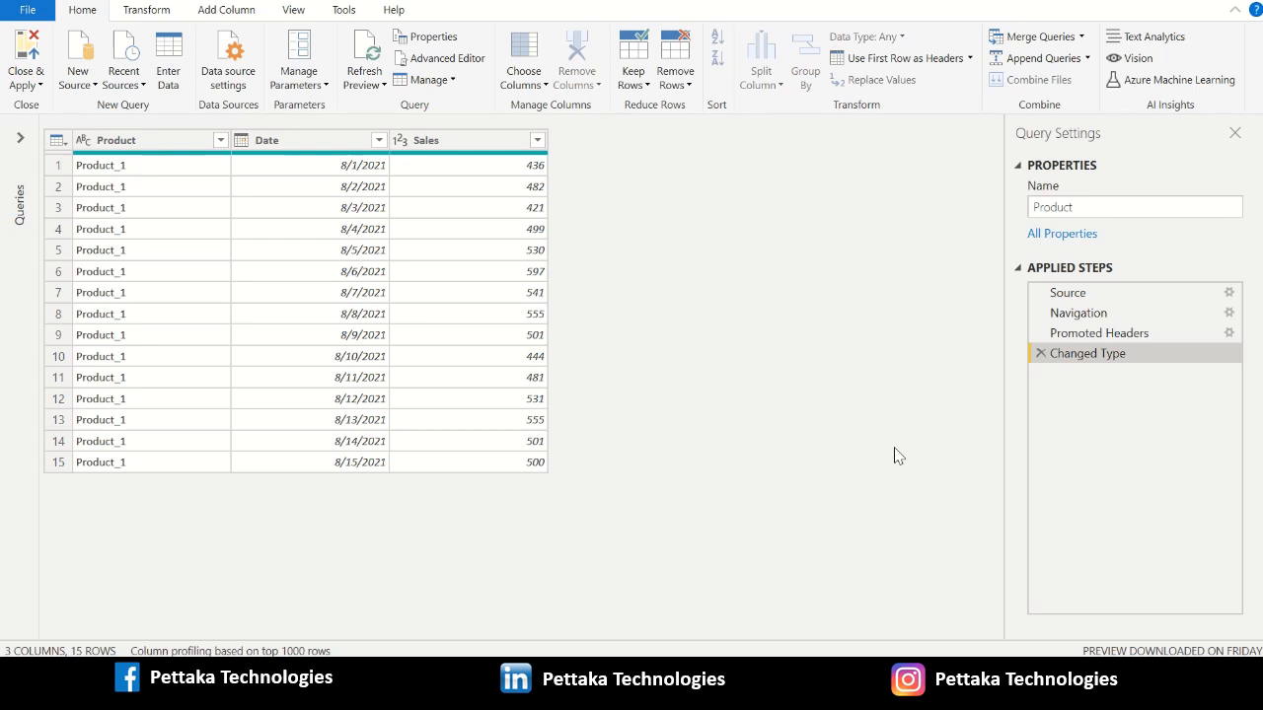
mouse_move(663, 379)
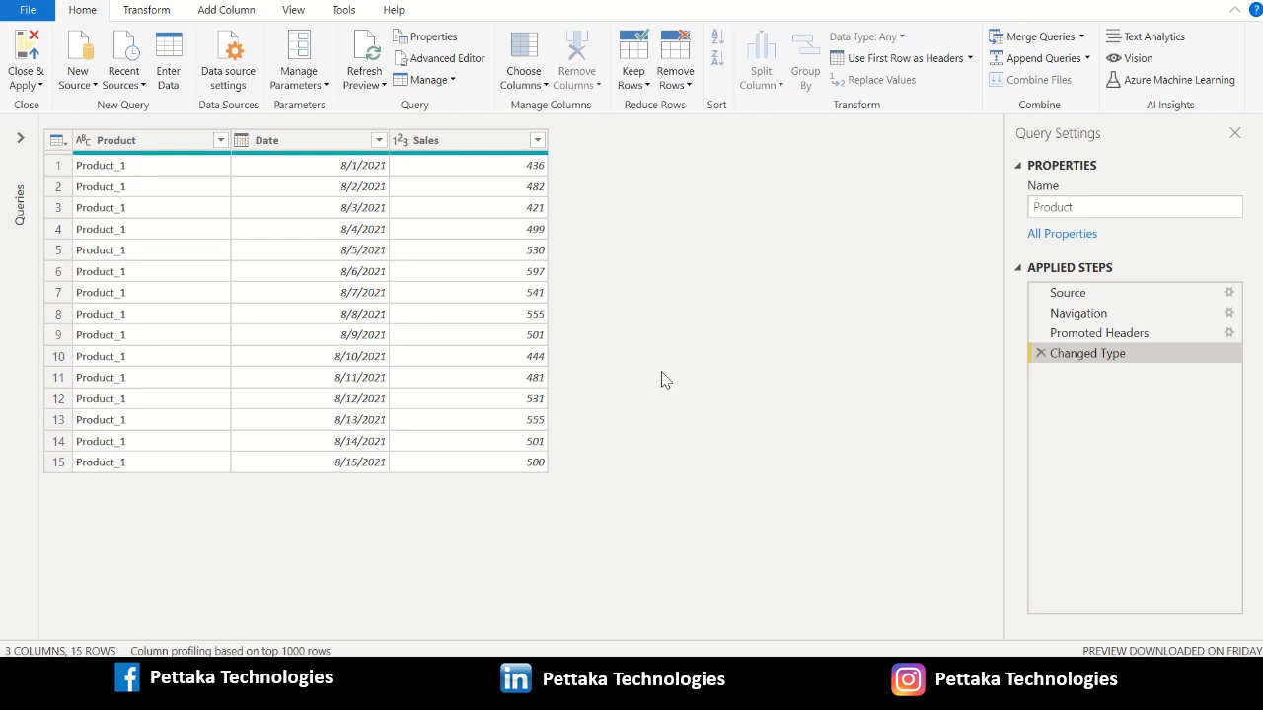
mouse_move(191, 160)
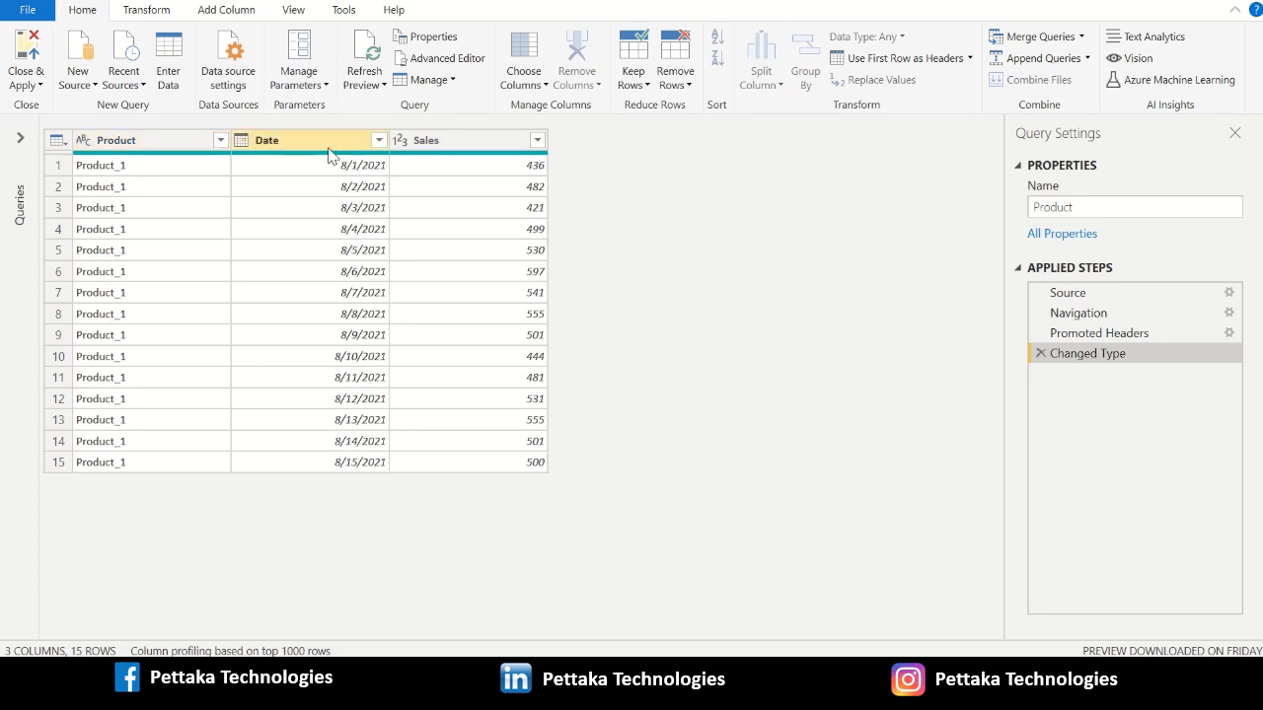
Show the Index Column starting-value choices under Add Column for the Product query.
left_click(464, 138)
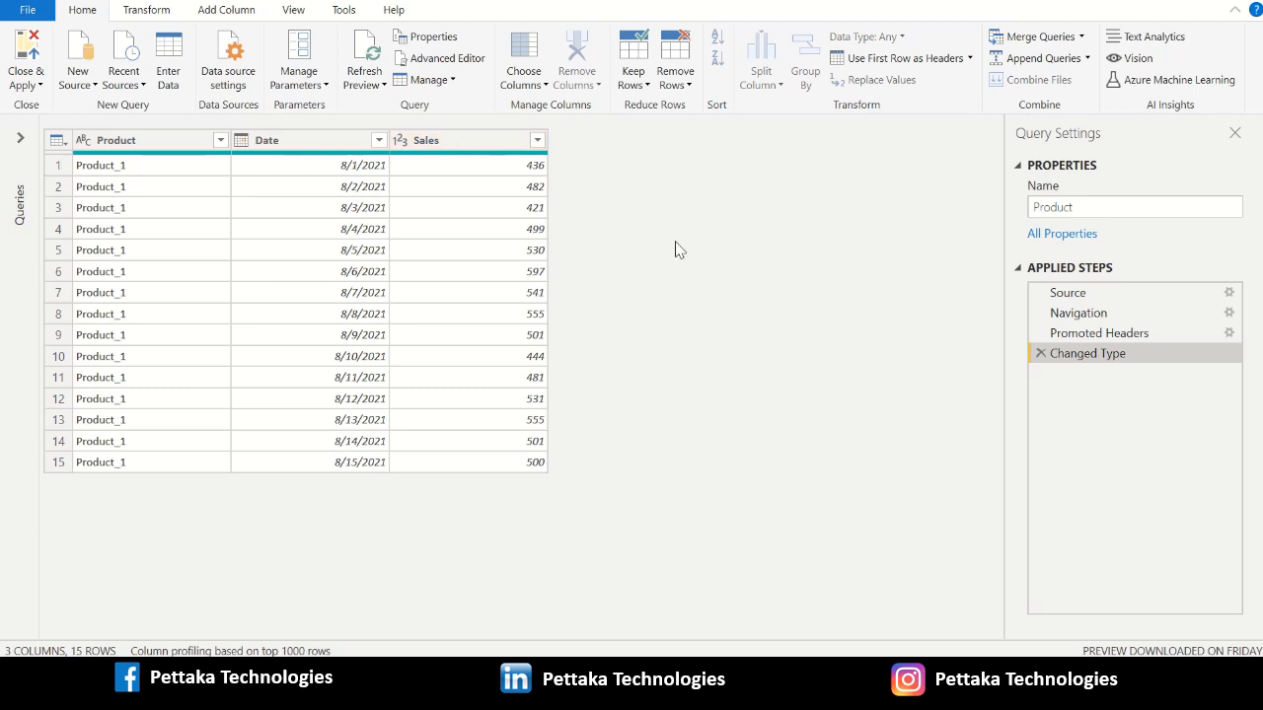
mouse_move(537, 187)
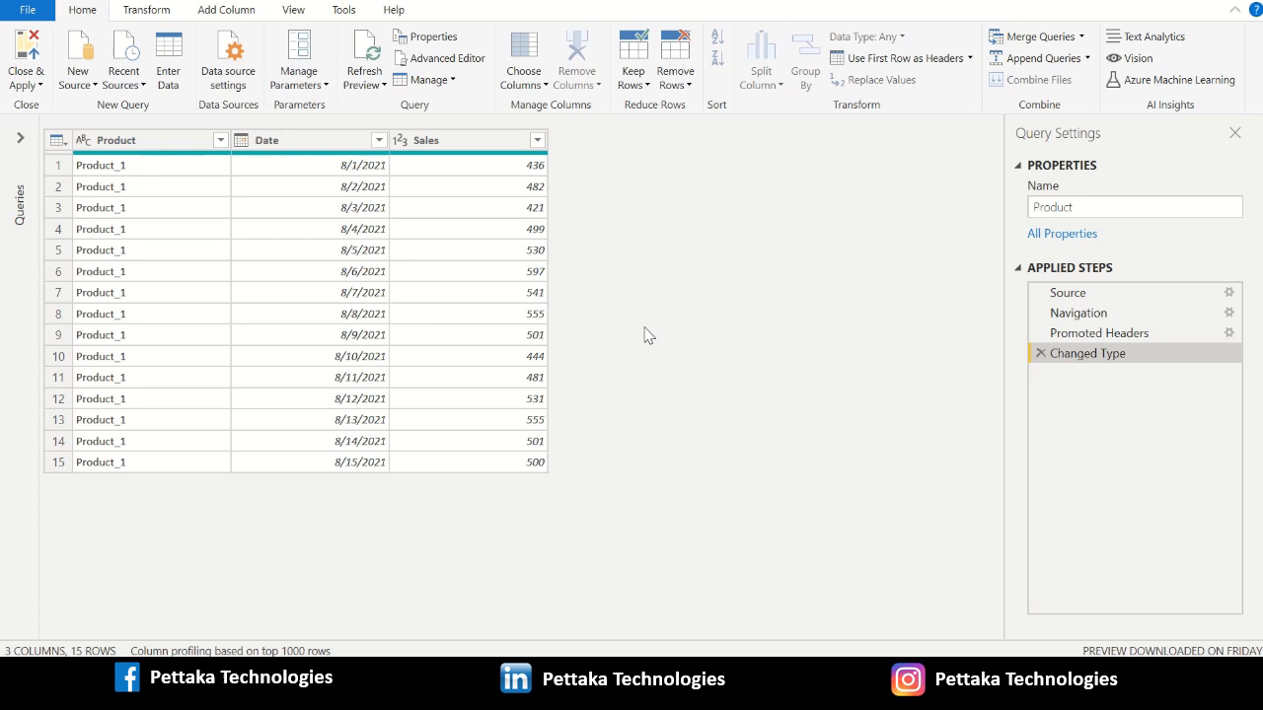
mouse_move(691, 336)
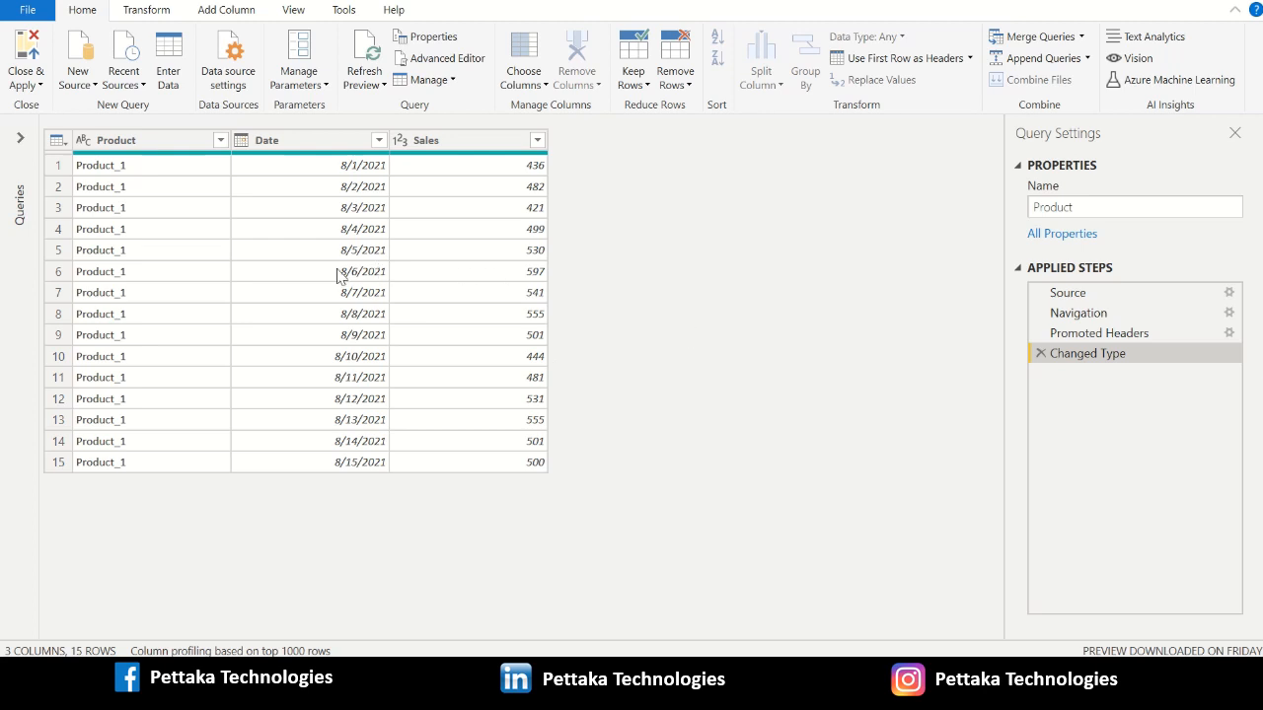
mouse_move(310, 379)
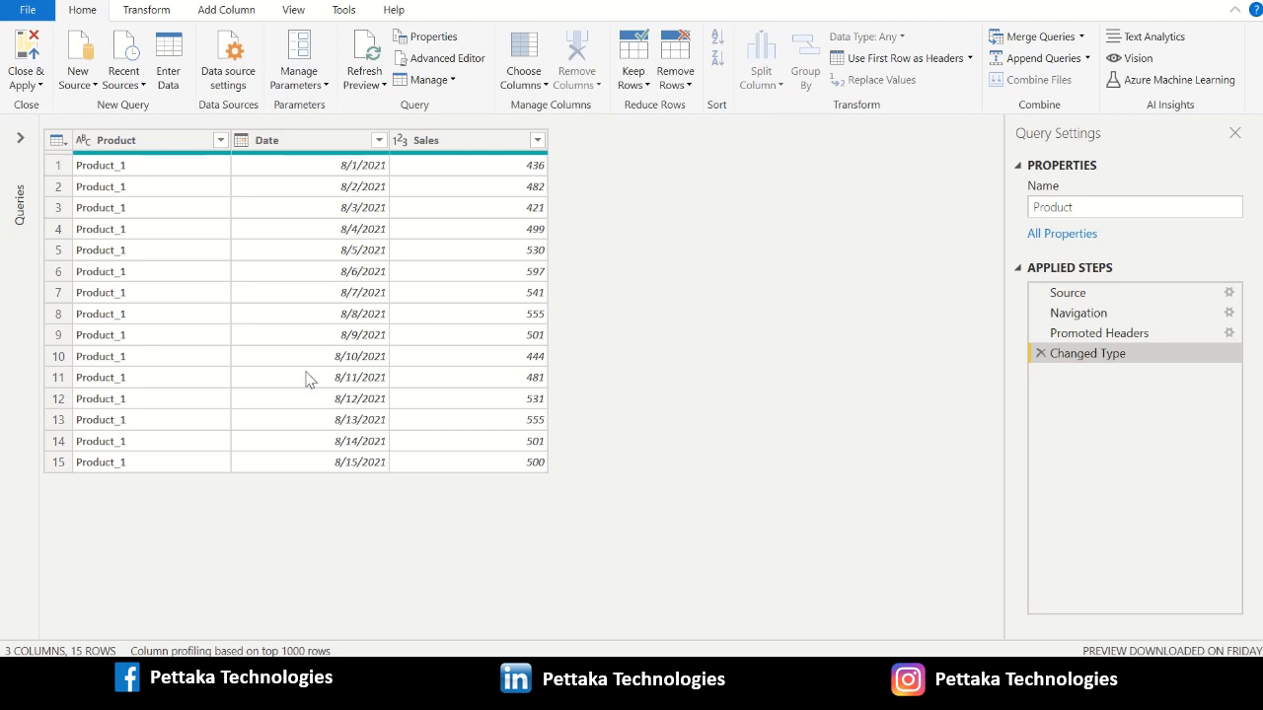
mouse_move(582, 347)
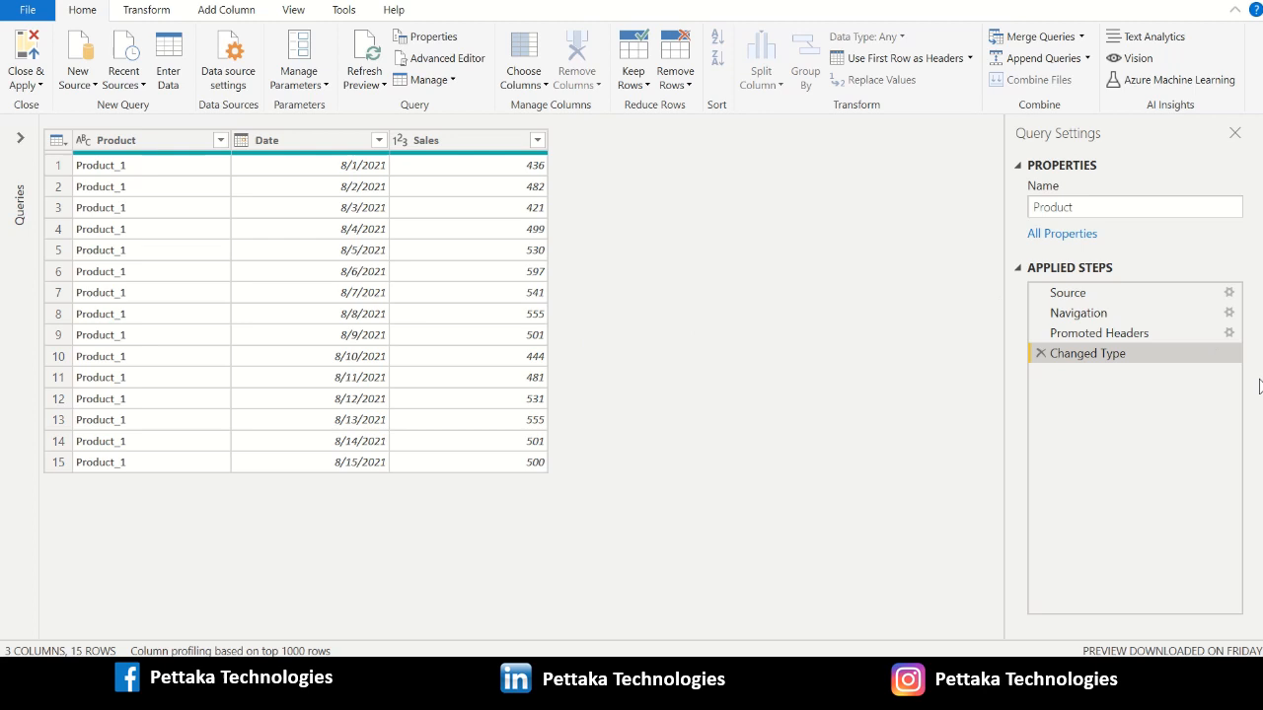
mouse_move(1227, 546)
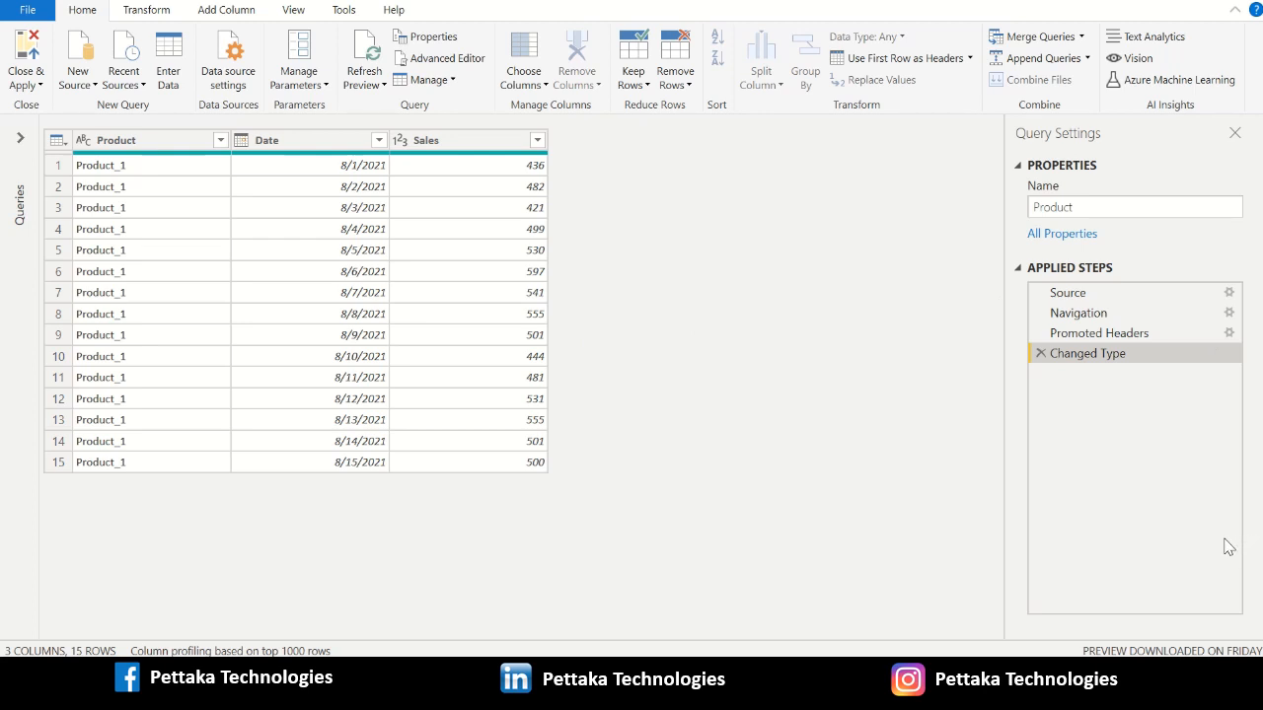
mouse_move(1075, 383)
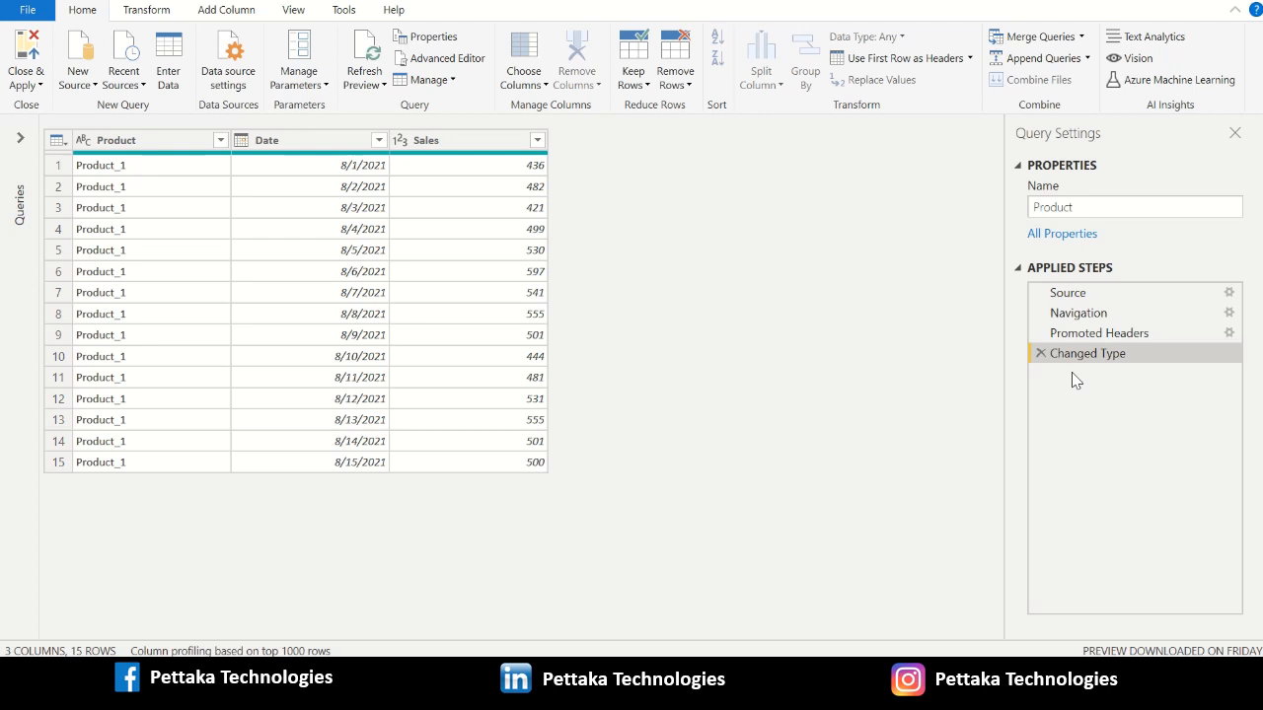
mouse_move(667, 283)
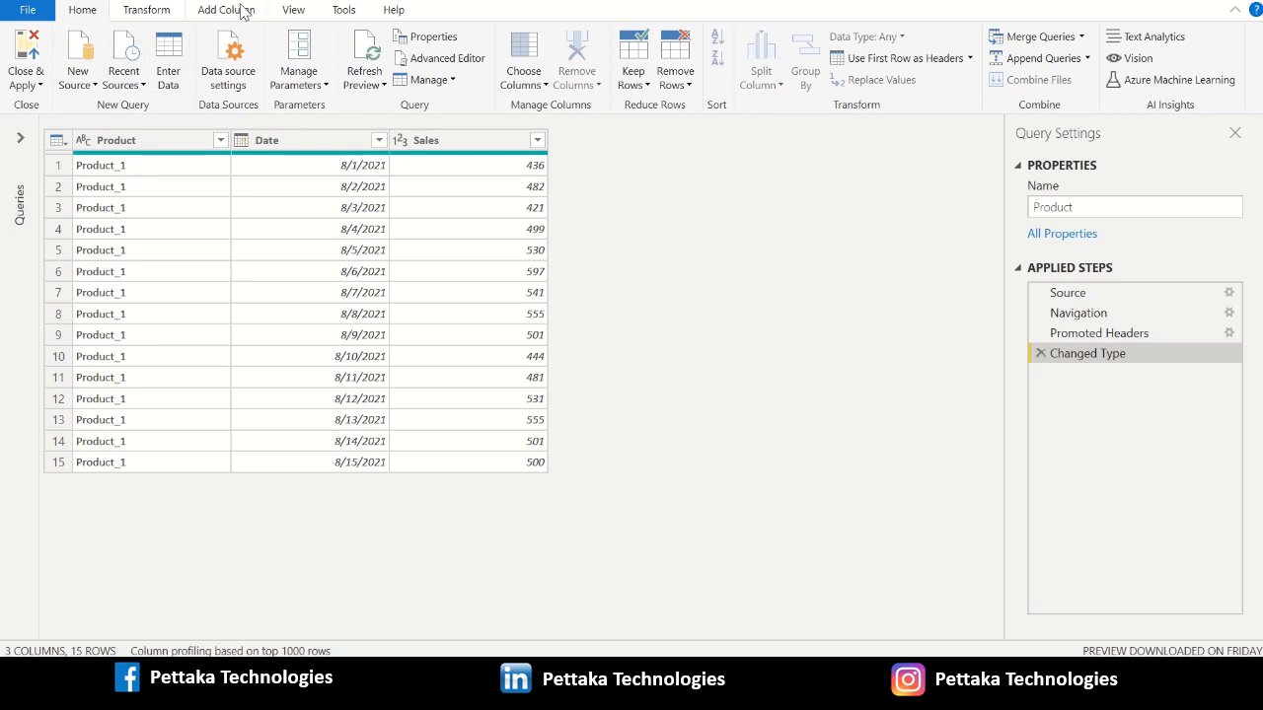
left_click(225, 10)
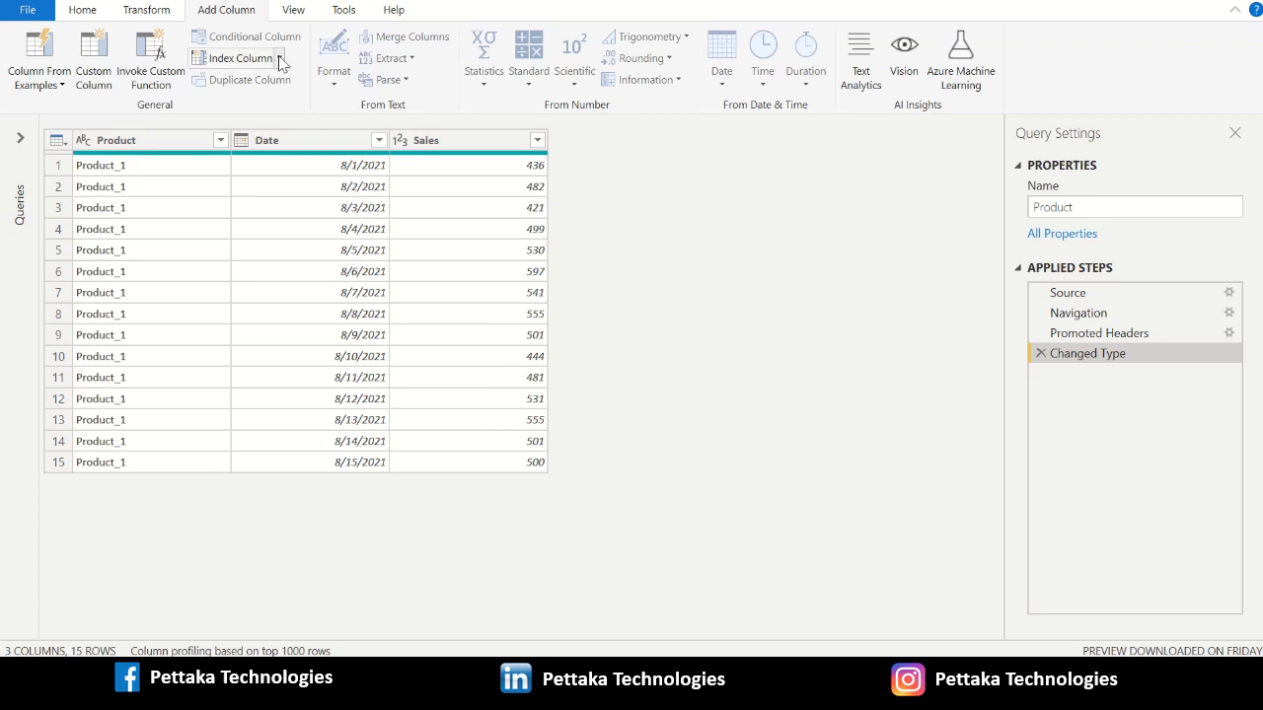
left_click(281, 57)
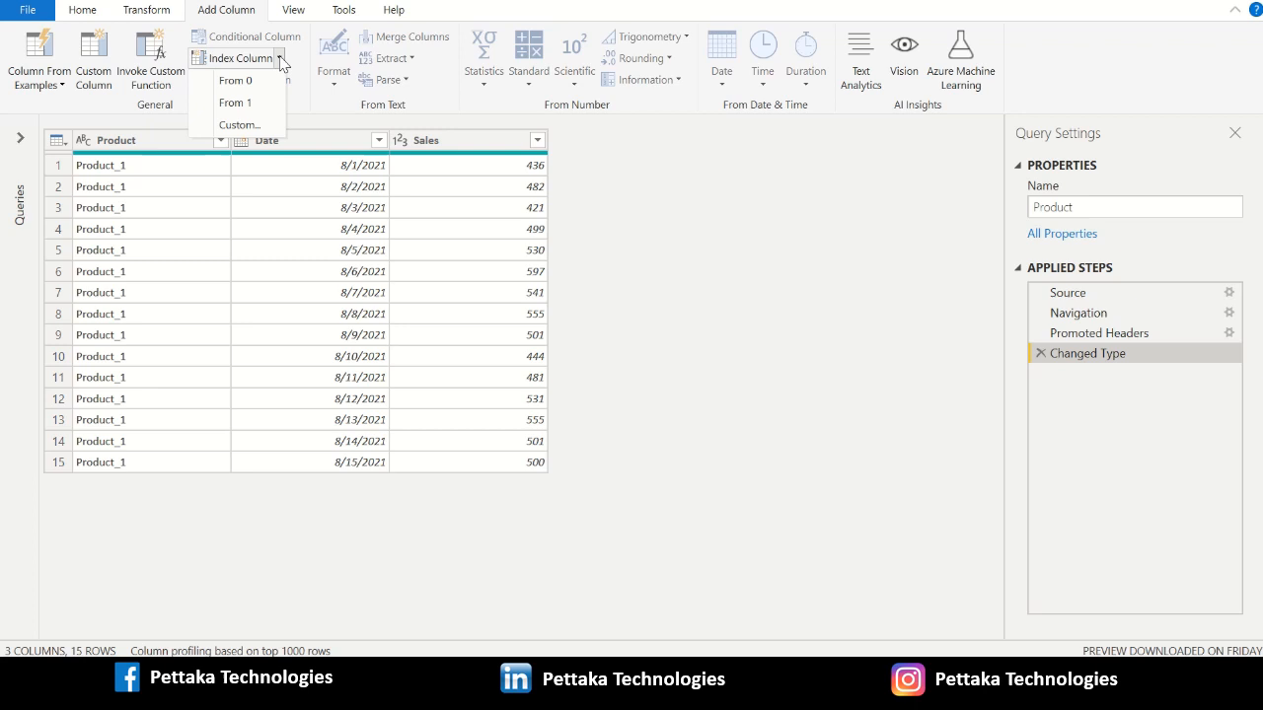
mouse_move(235, 79)
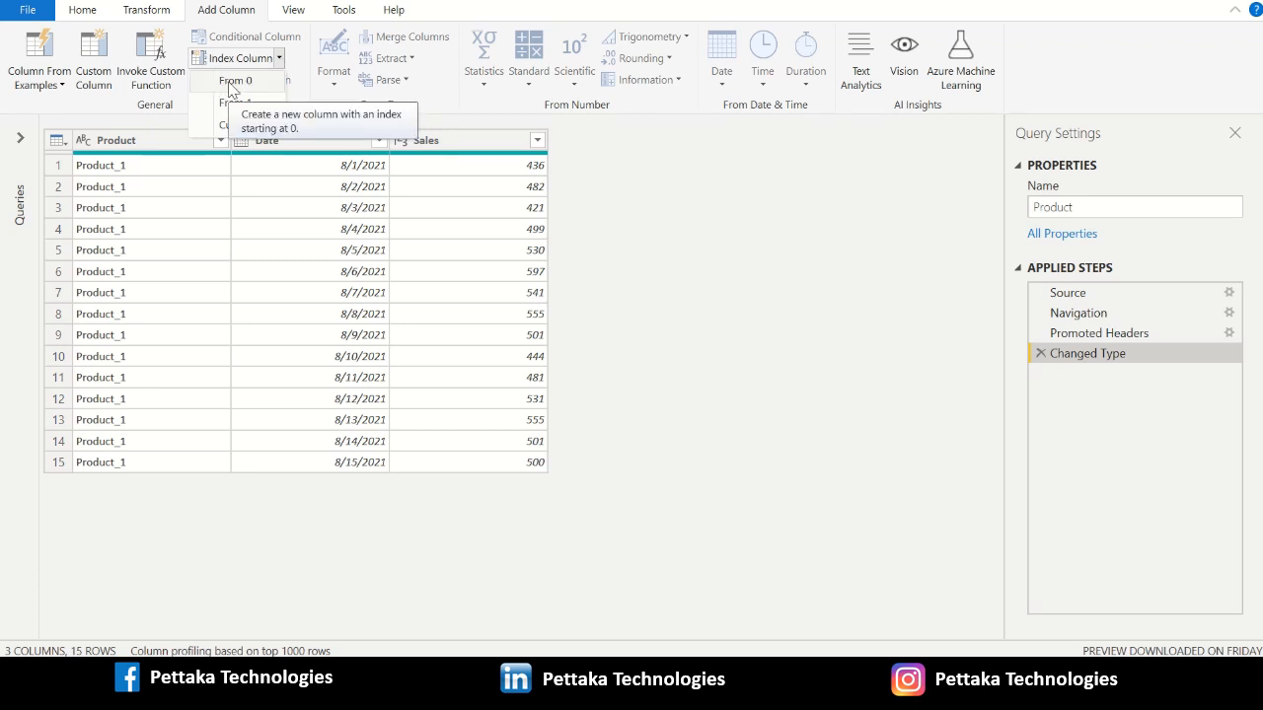
Add an Index column numbering Product rows from 0 to 14.
left_click(237, 79)
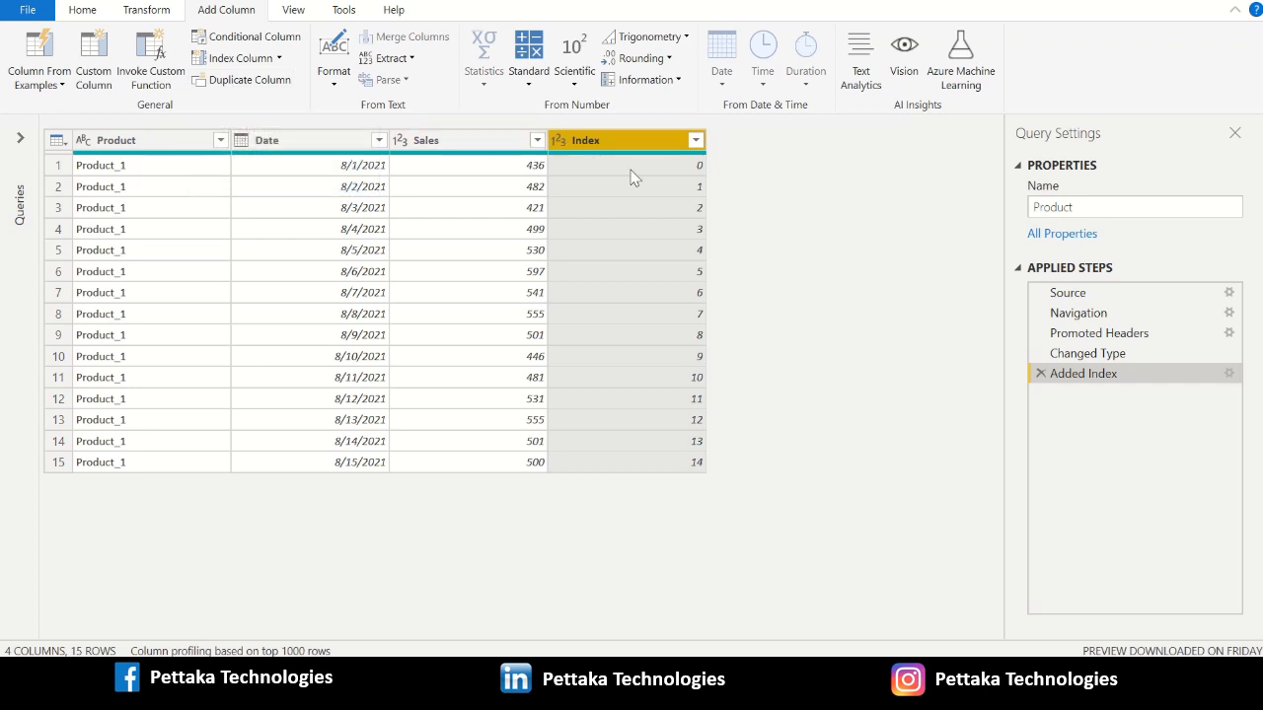
mouse_move(670, 193)
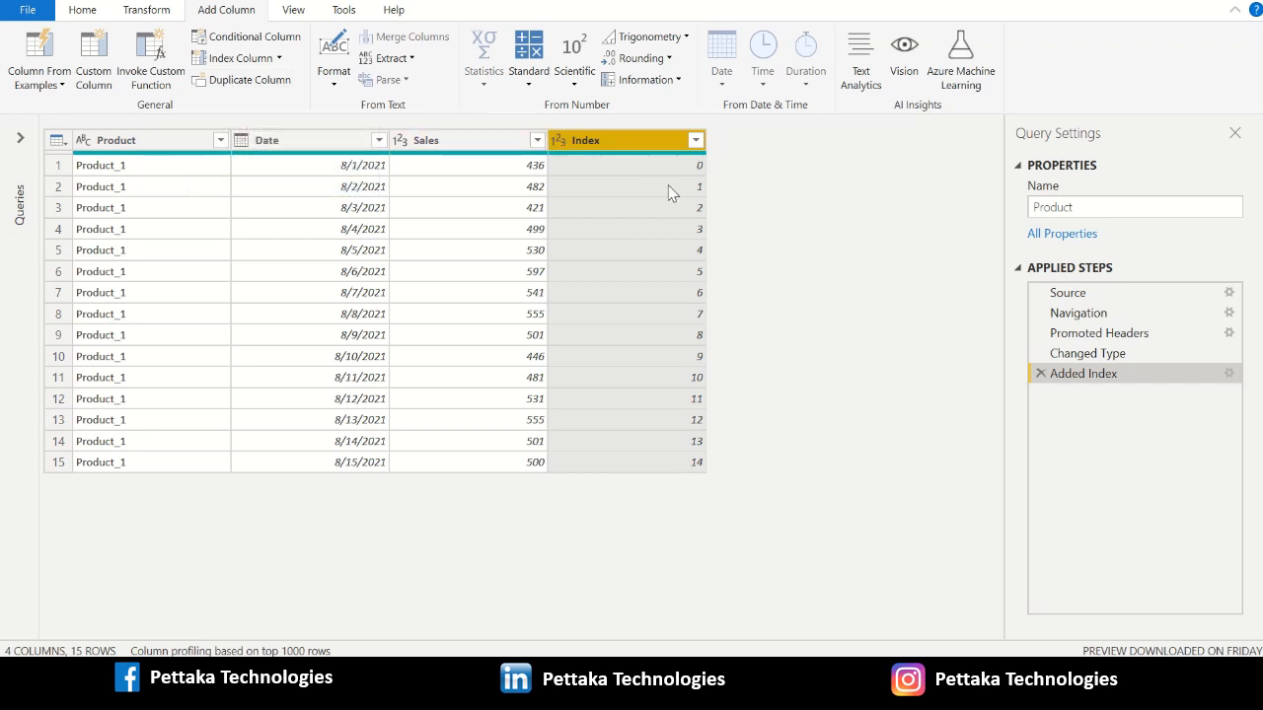
mouse_move(679, 292)
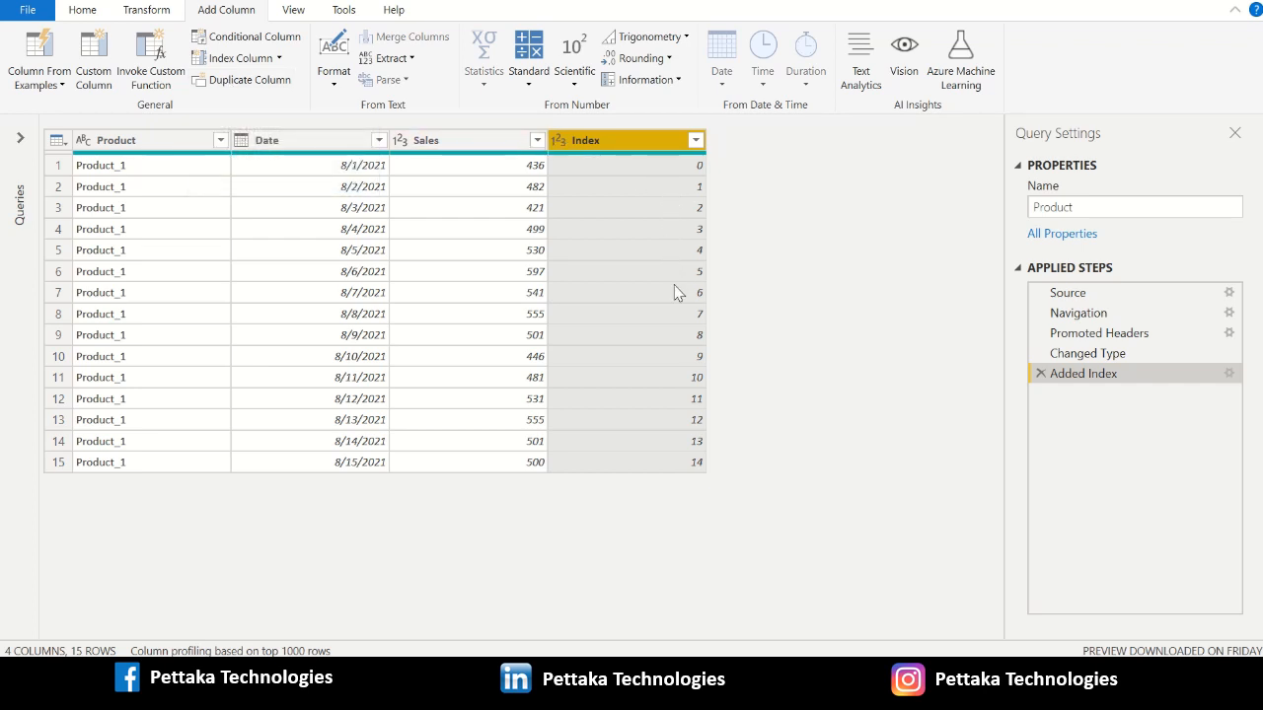
mouse_move(686, 326)
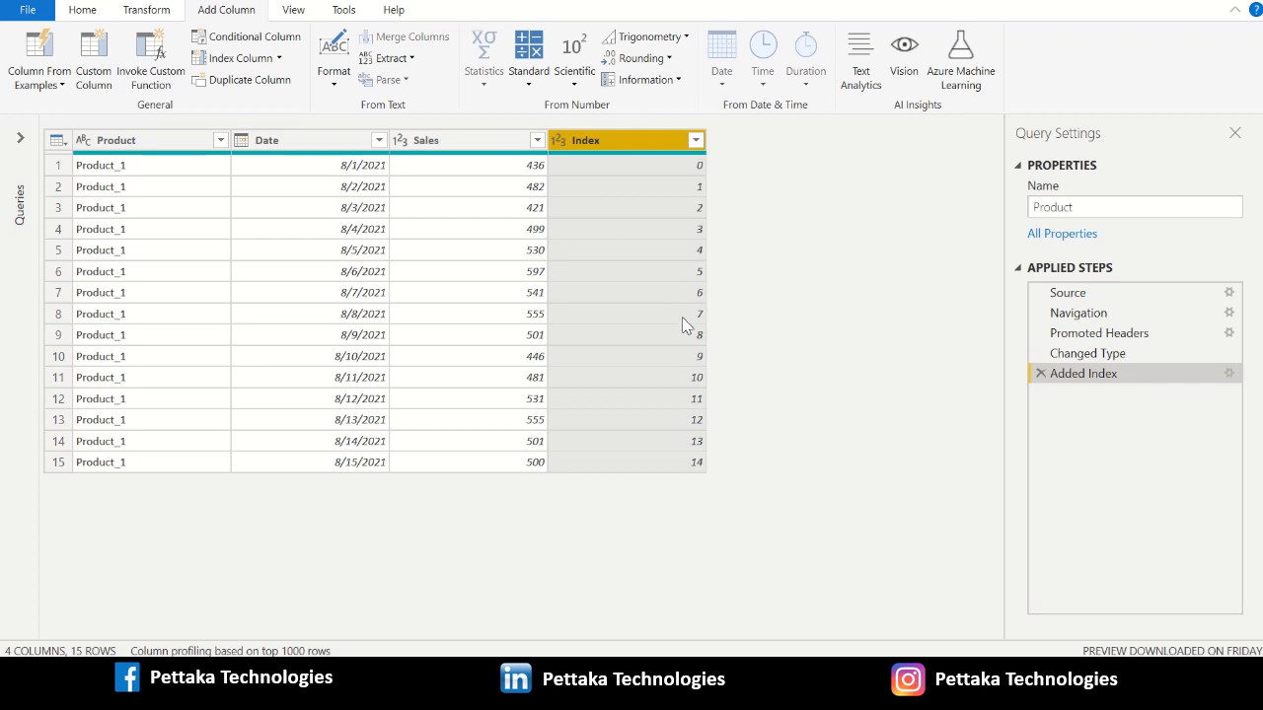
mouse_move(794, 332)
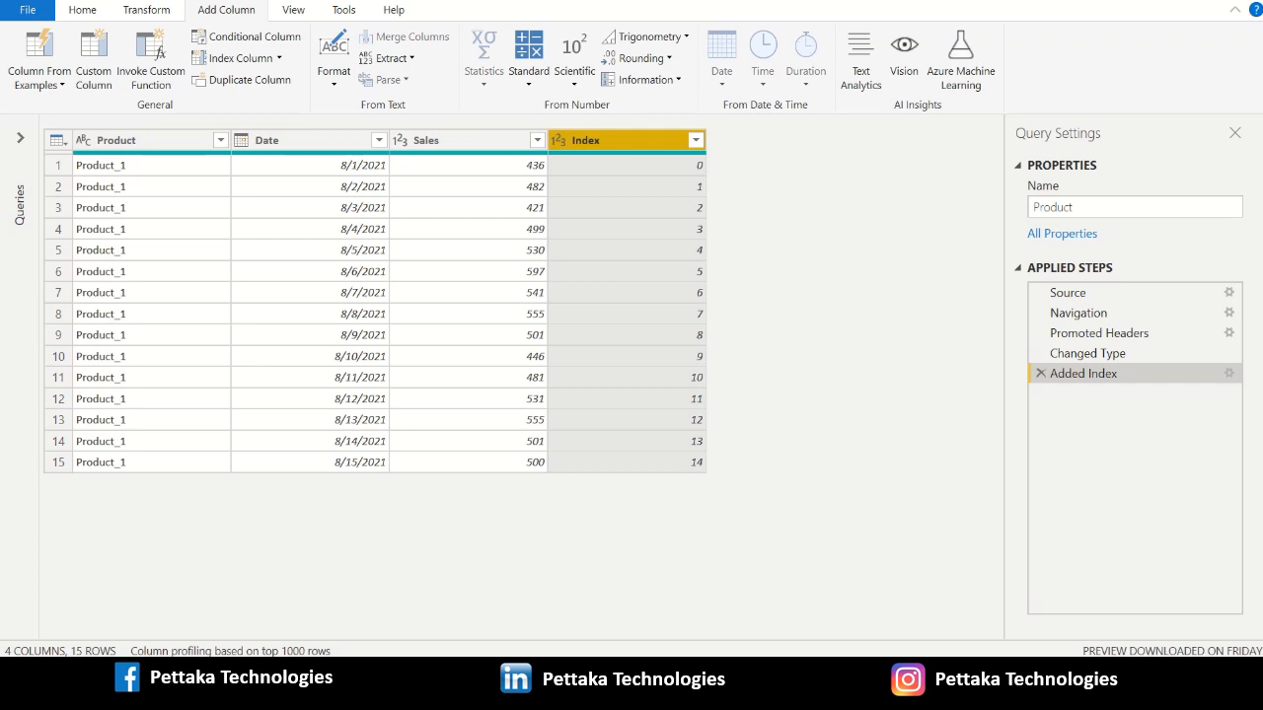
mouse_move(1235, 420)
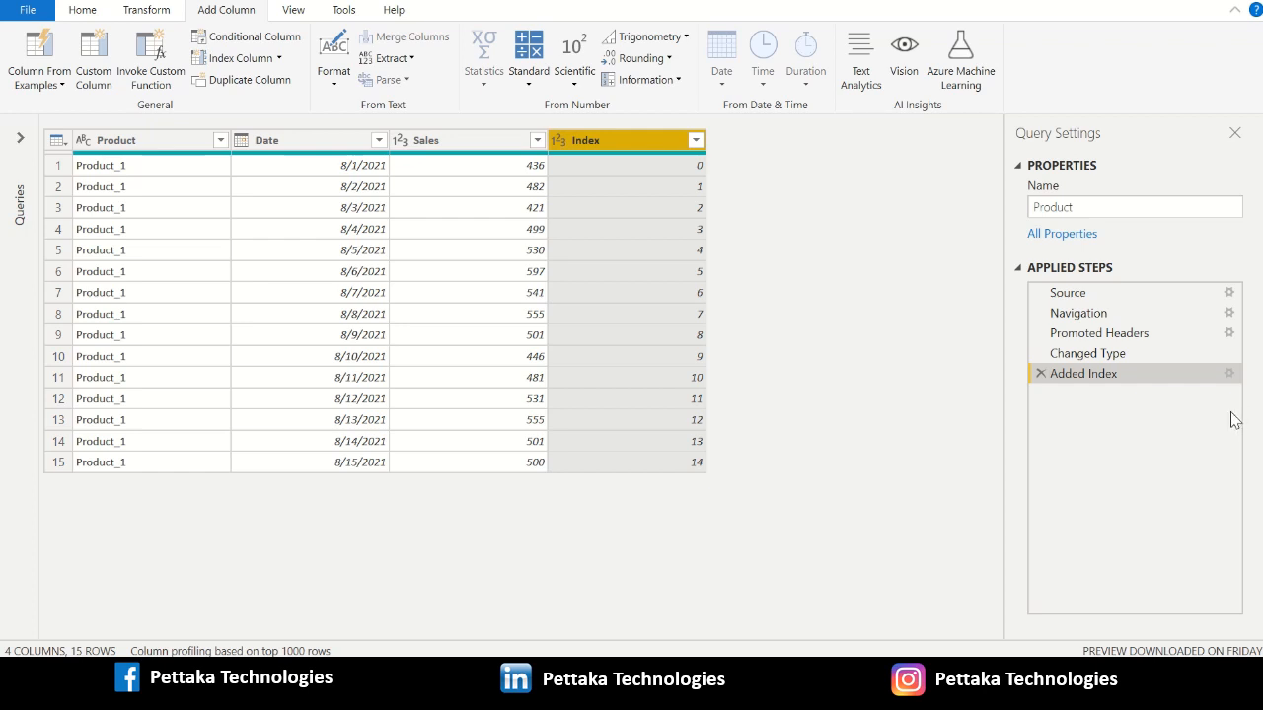
mouse_move(1089, 402)
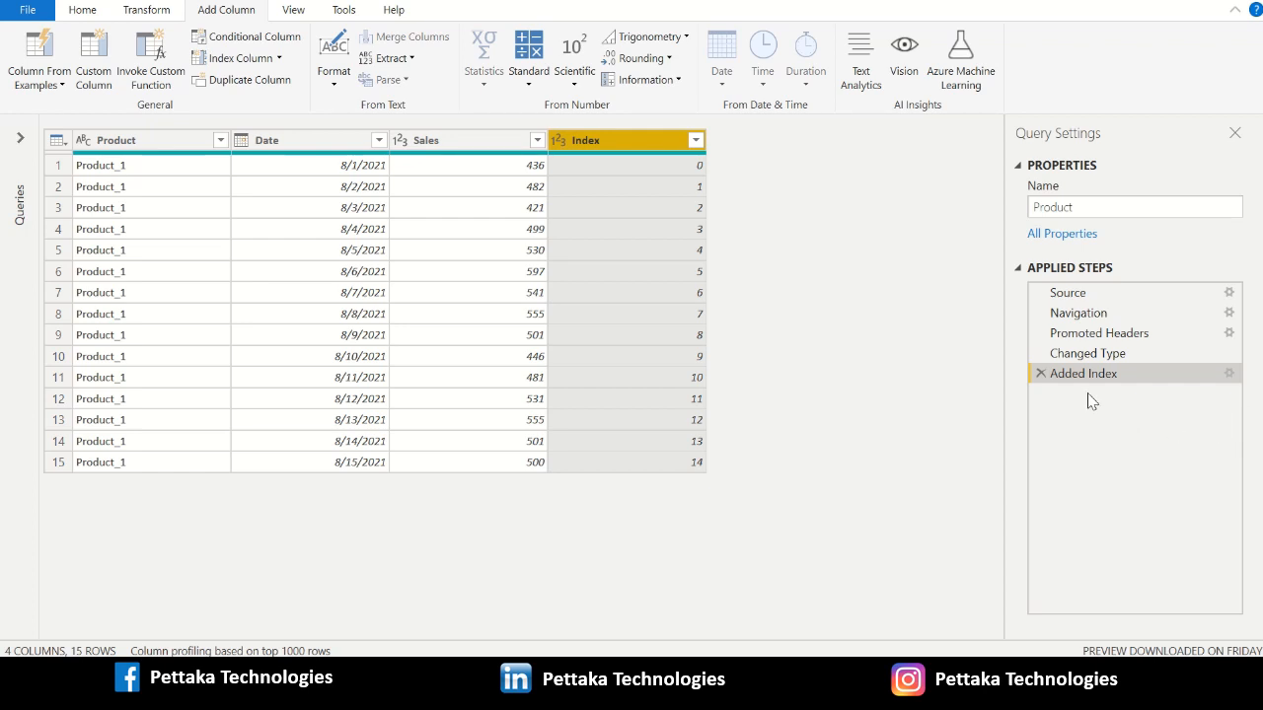
mouse_move(501, 218)
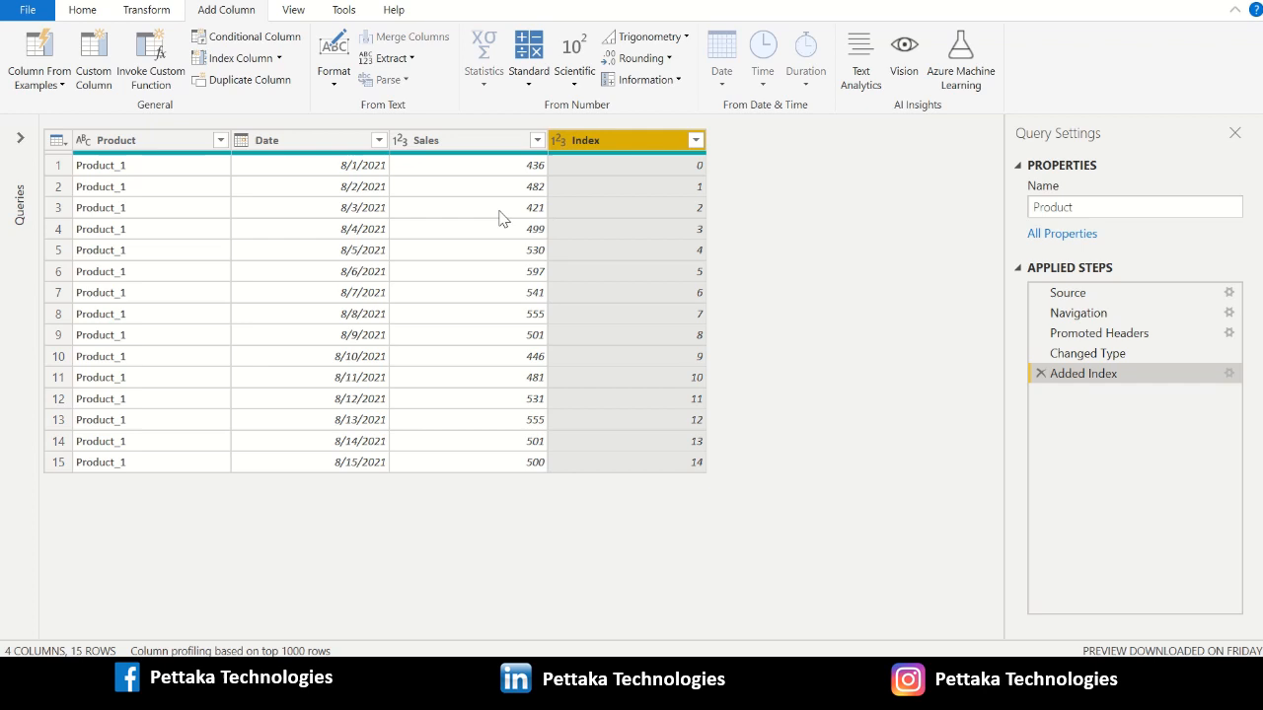
mouse_move(407, 172)
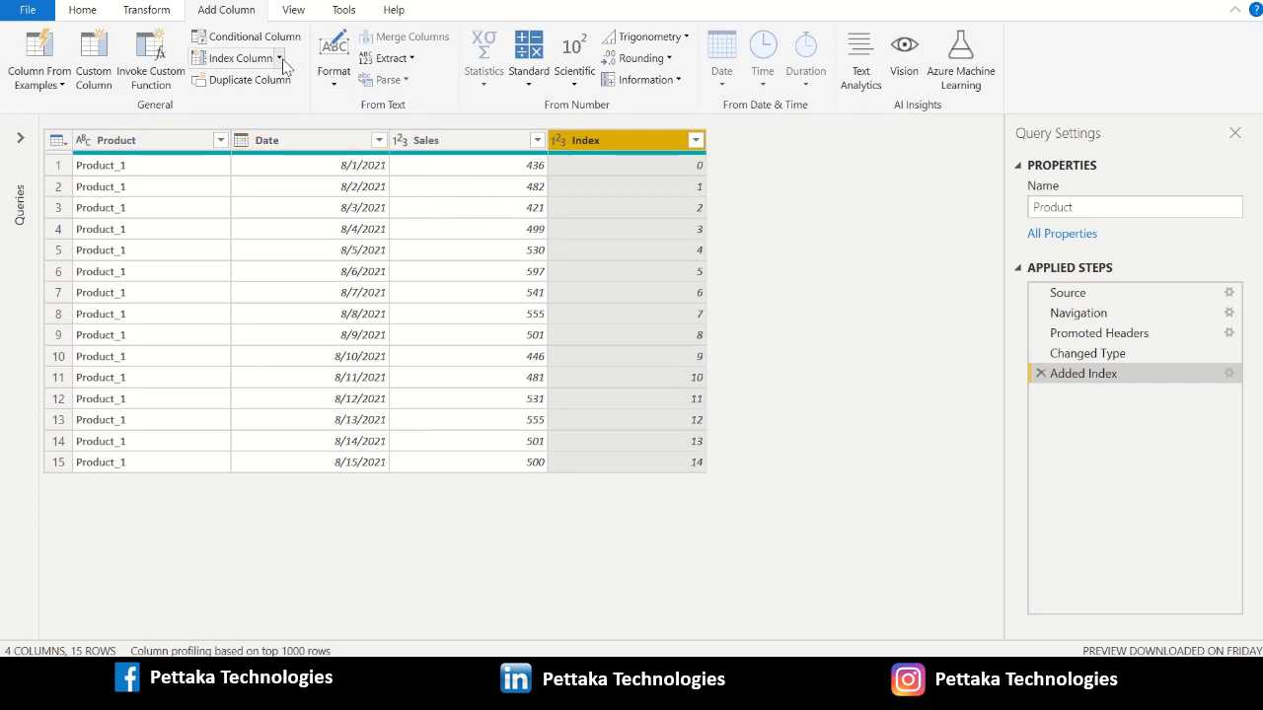
Add a second Index.1 column numbering Product rows from 1 to 15.
left_click(280, 57)
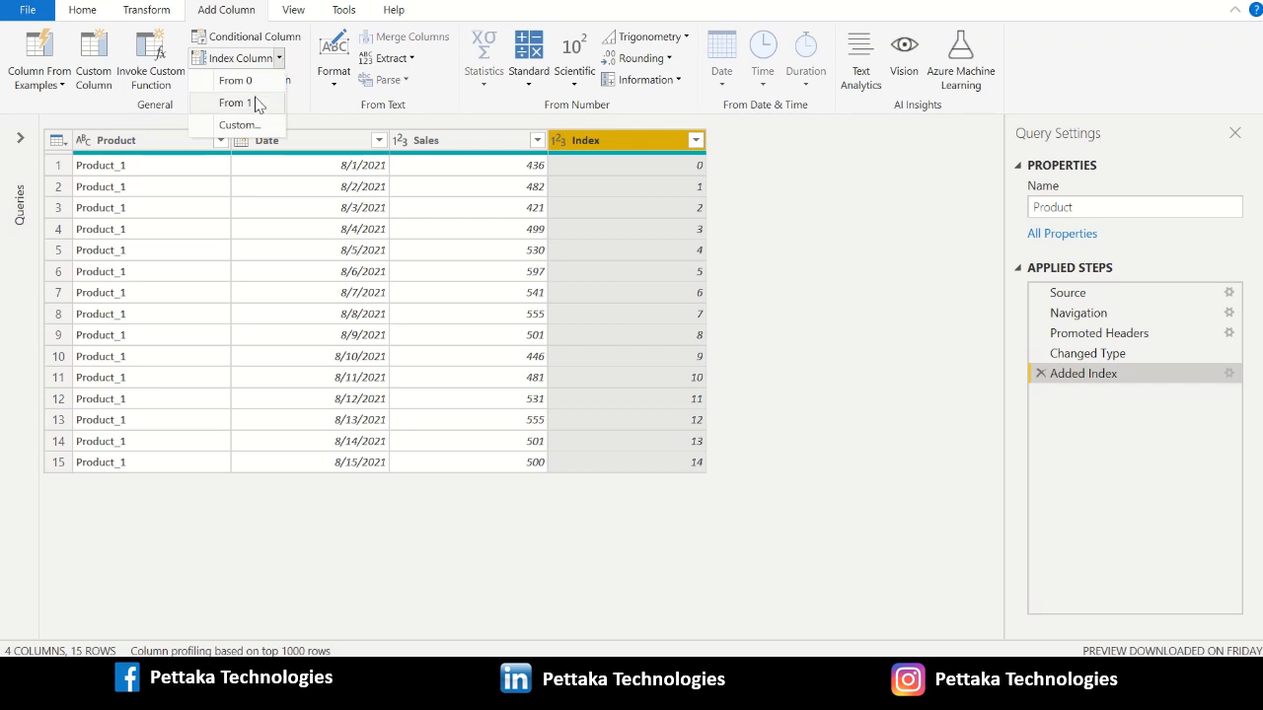
left_click(233, 102)
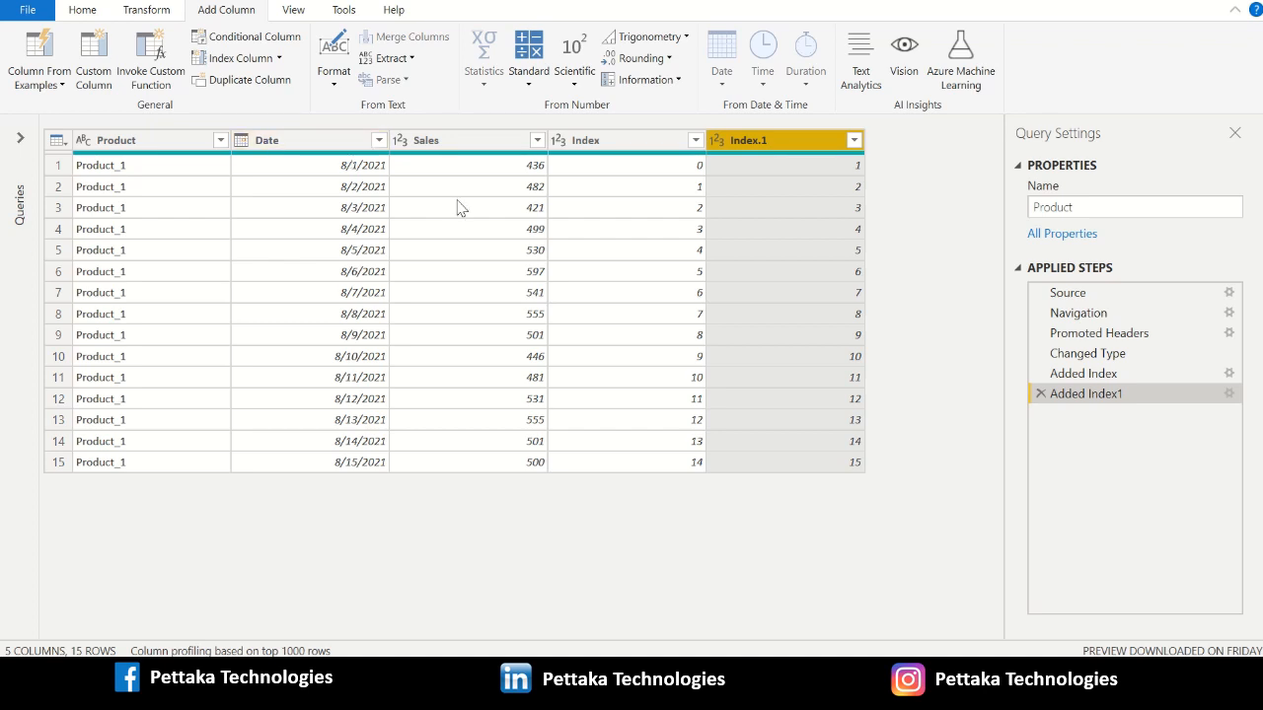
mouse_move(679, 312)
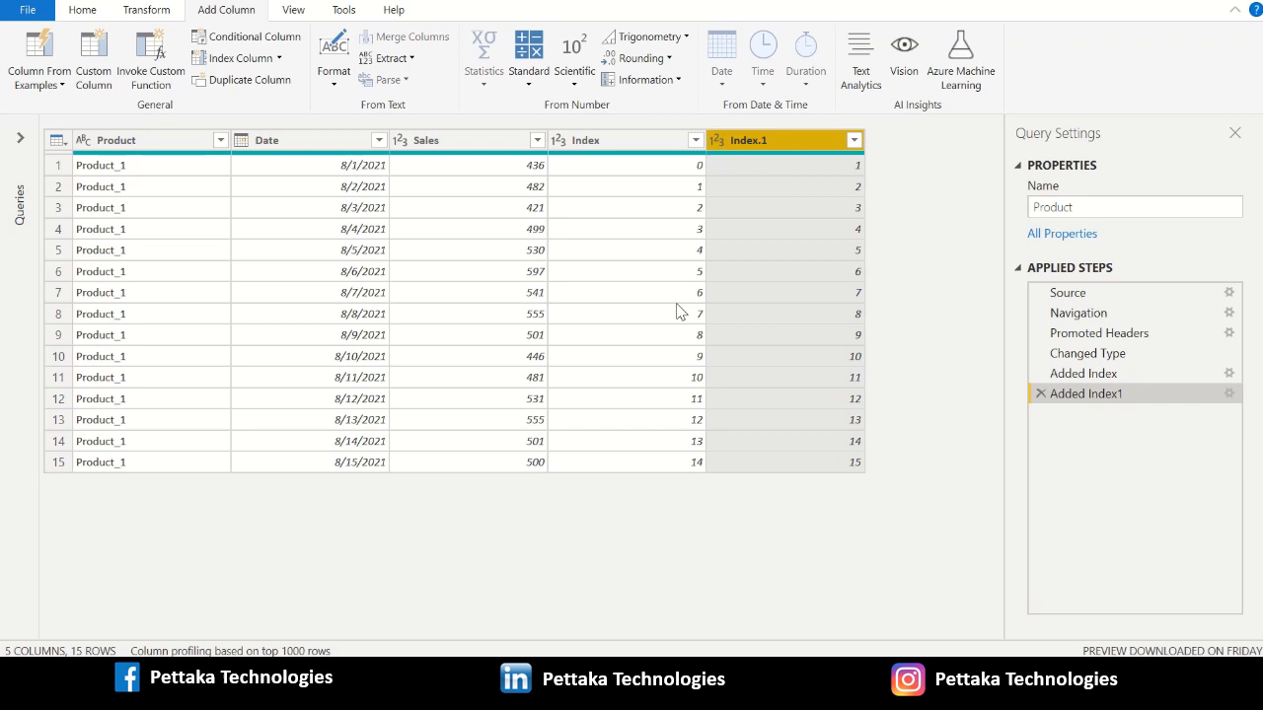
mouse_move(864, 312)
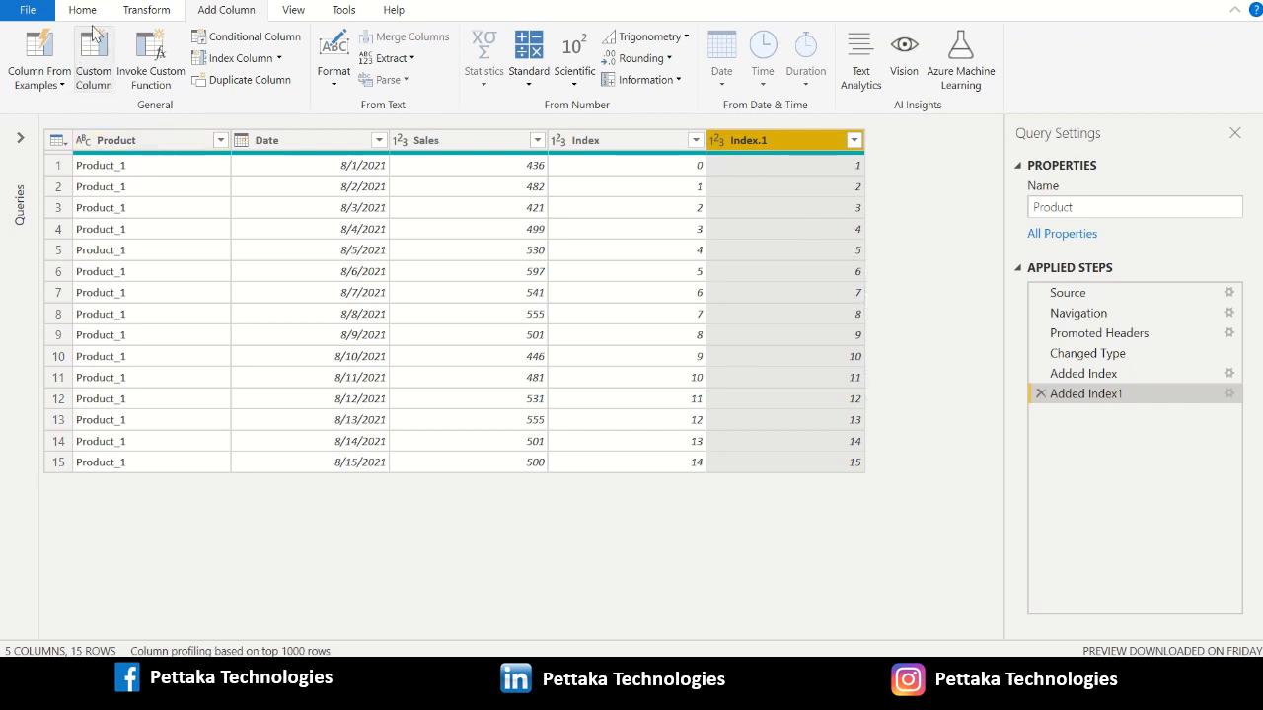
Close & Apply to load Product with Index and Index.1 into the data view.
left_click(83, 10)
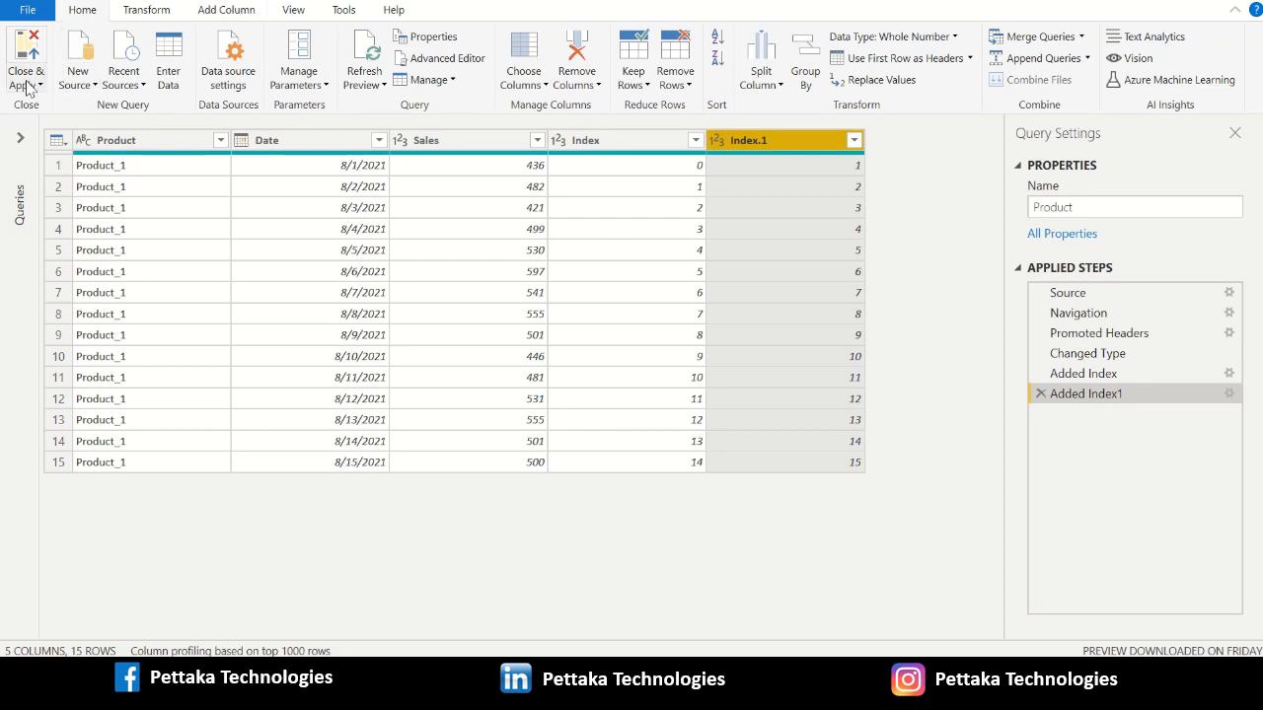
mouse_move(25, 59)
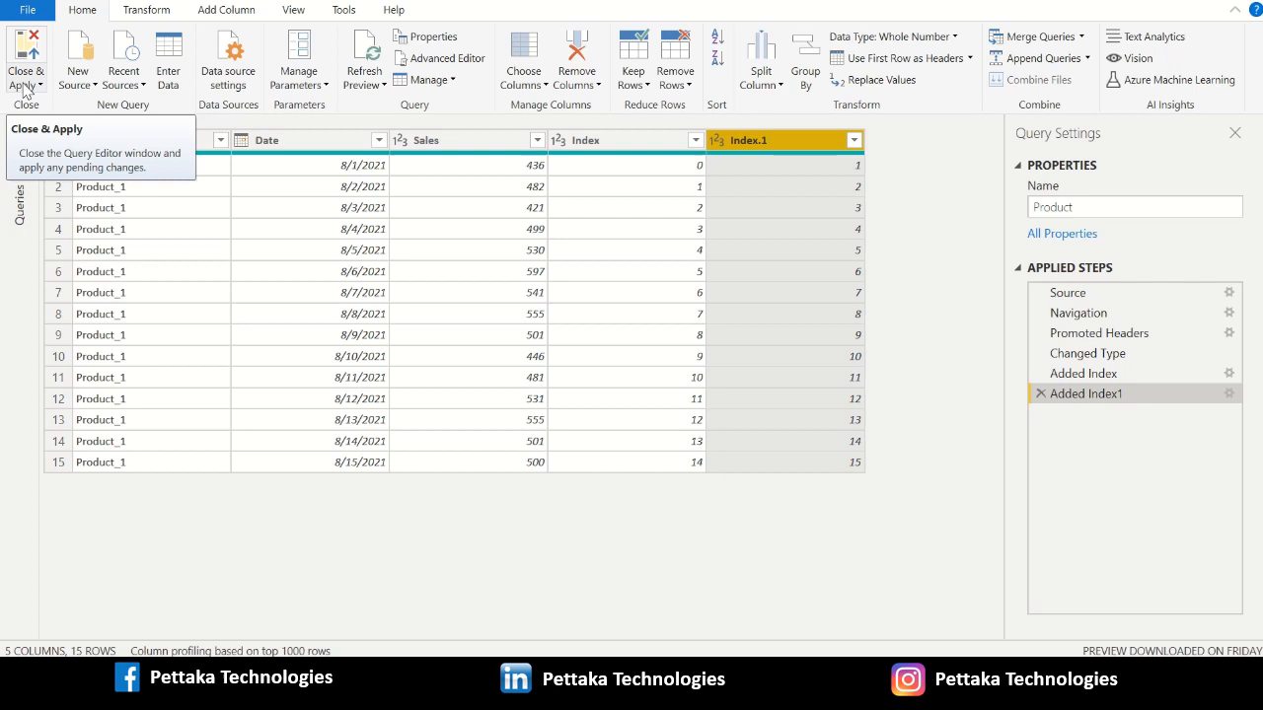
left_click(25, 59)
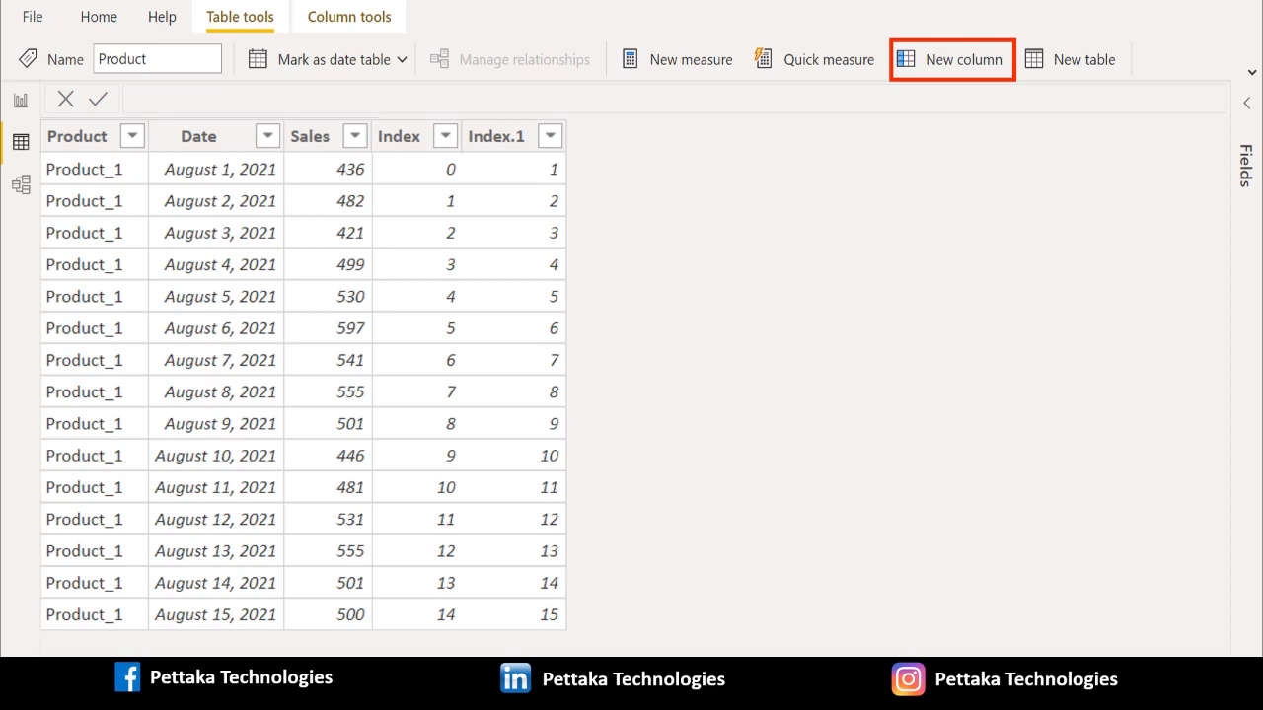
Start a new calculated column named SalesVariation on the Product table.
left_click(951, 59)
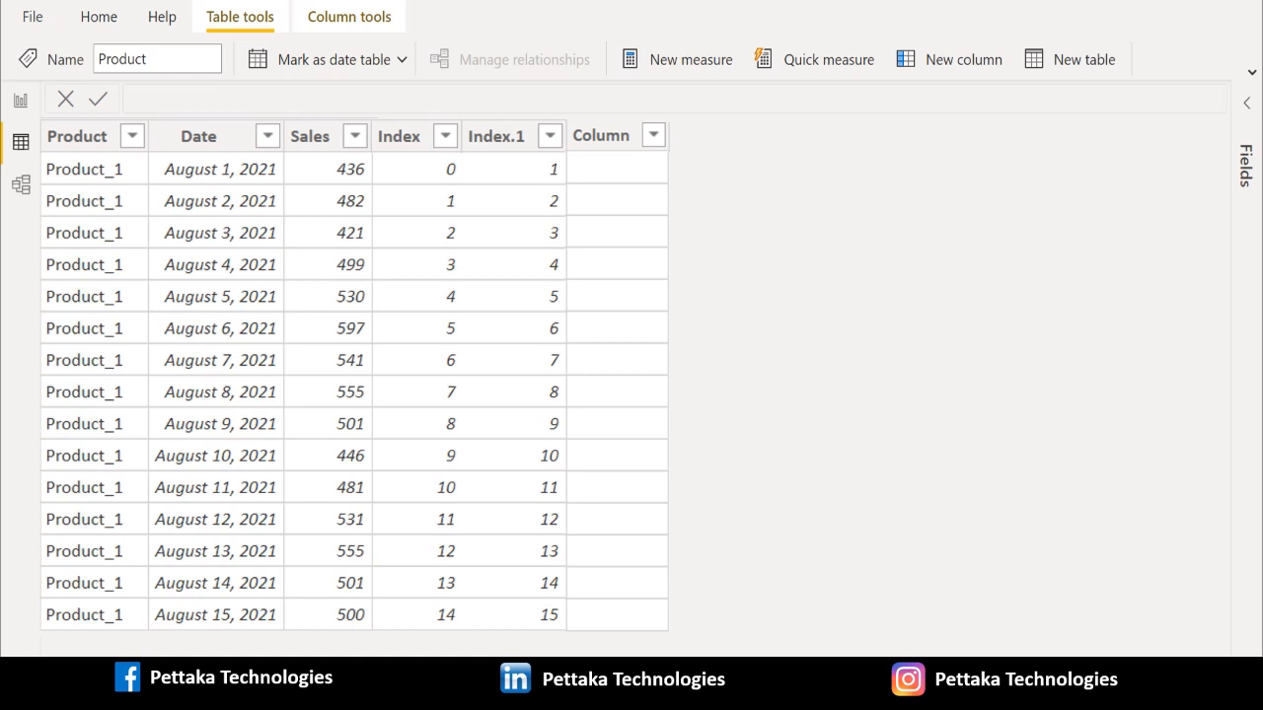
left_click(963, 59)
type("SalesVariation =")
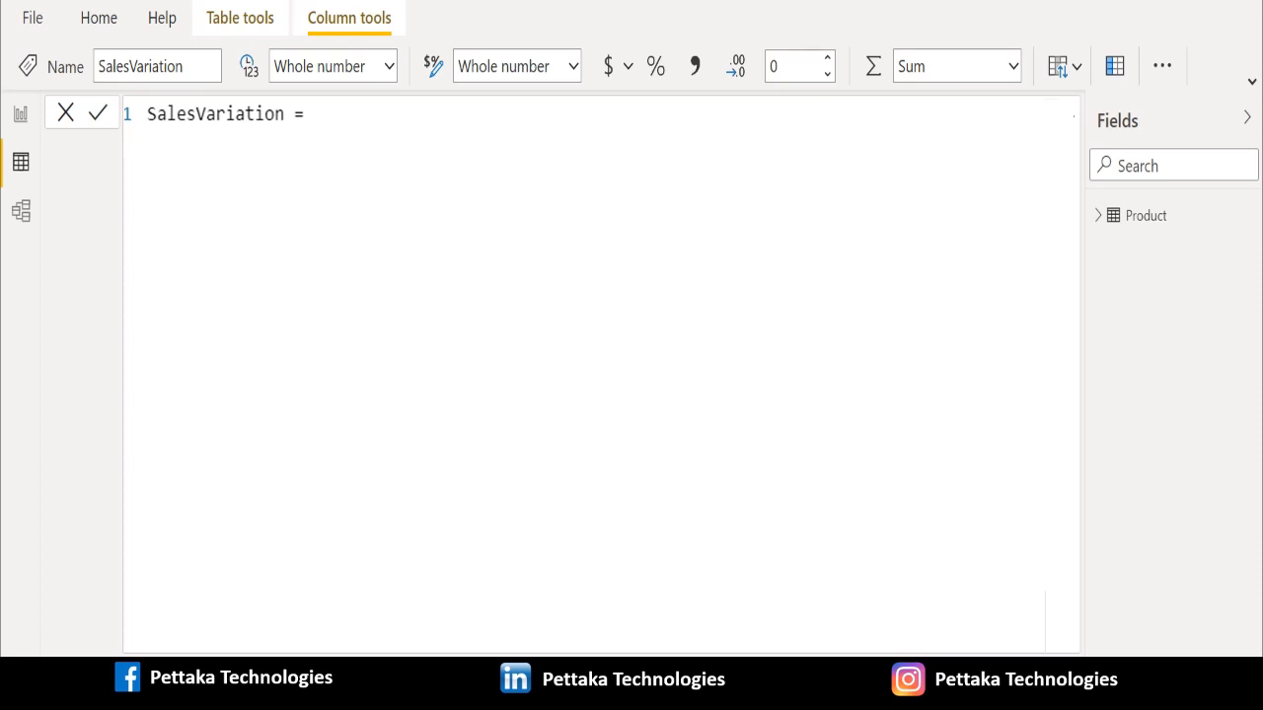
Begin VAR Diff = 'Product'[Sales] - CALCULATE(SUM('Product'[Sales]),.
type("VAR Diff =")
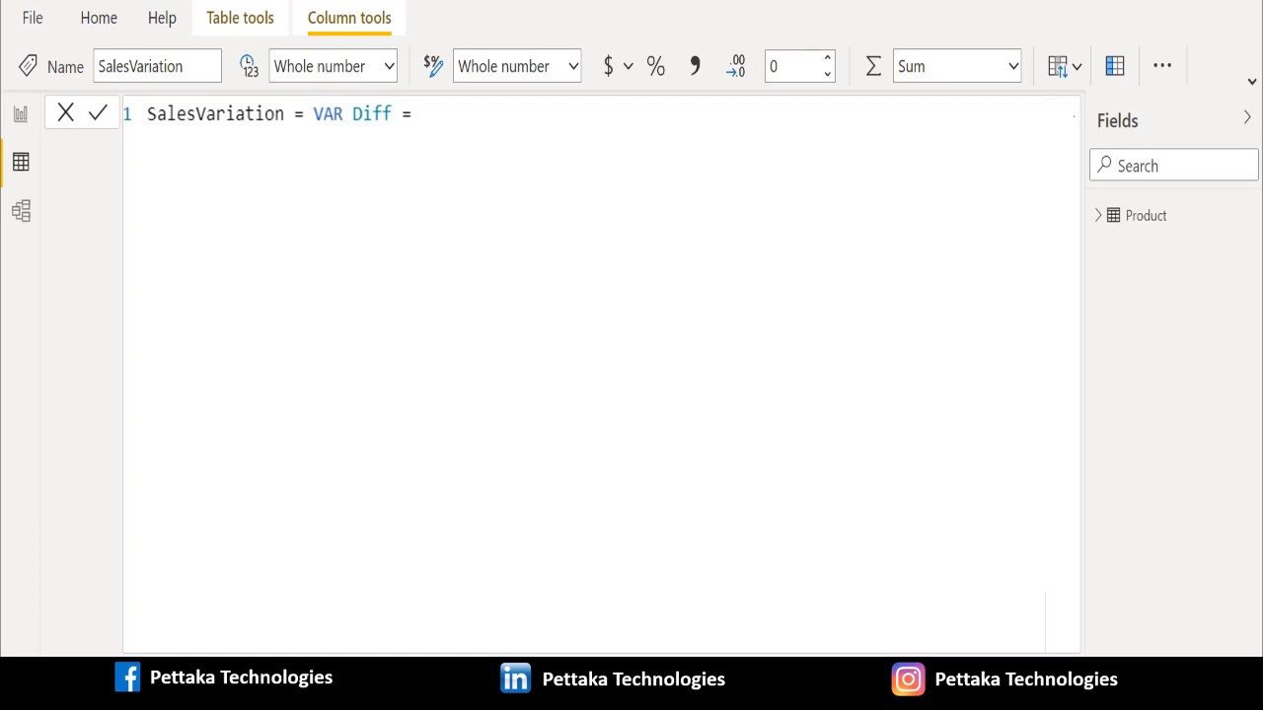
type("'Product'[Sales]-")
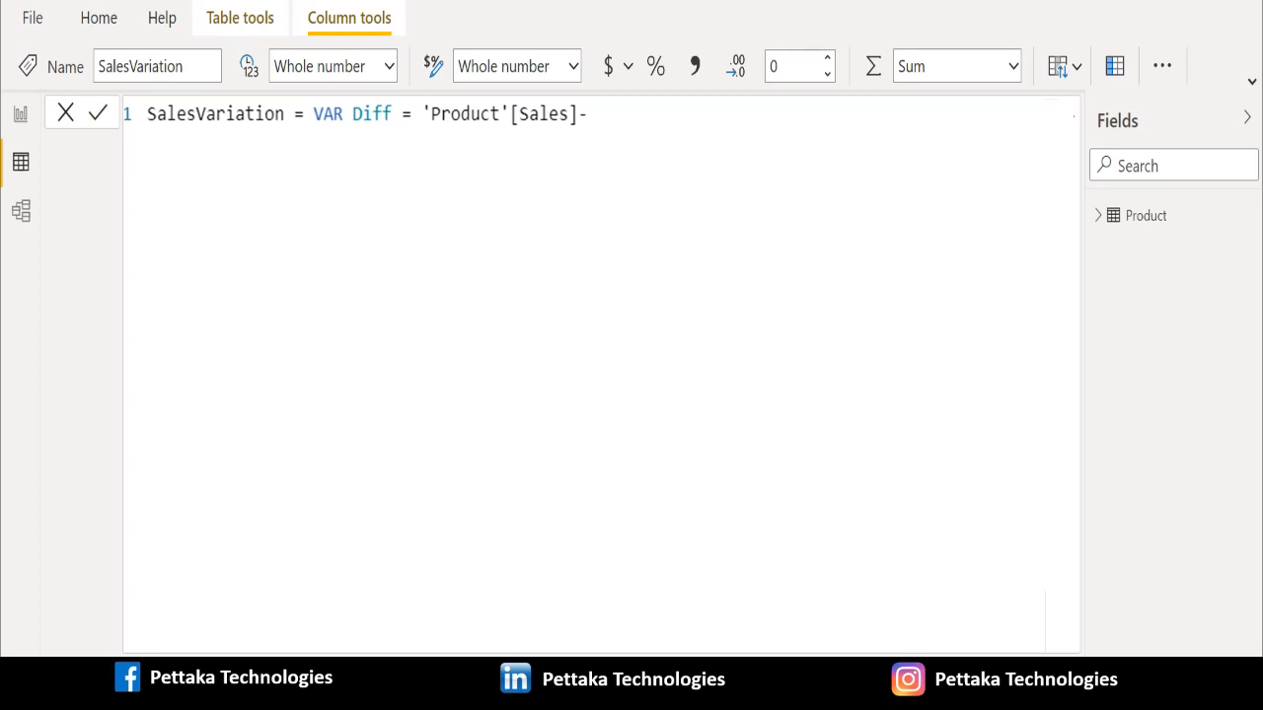
type("CALCULATE(SUM('Product'[Sales]),")
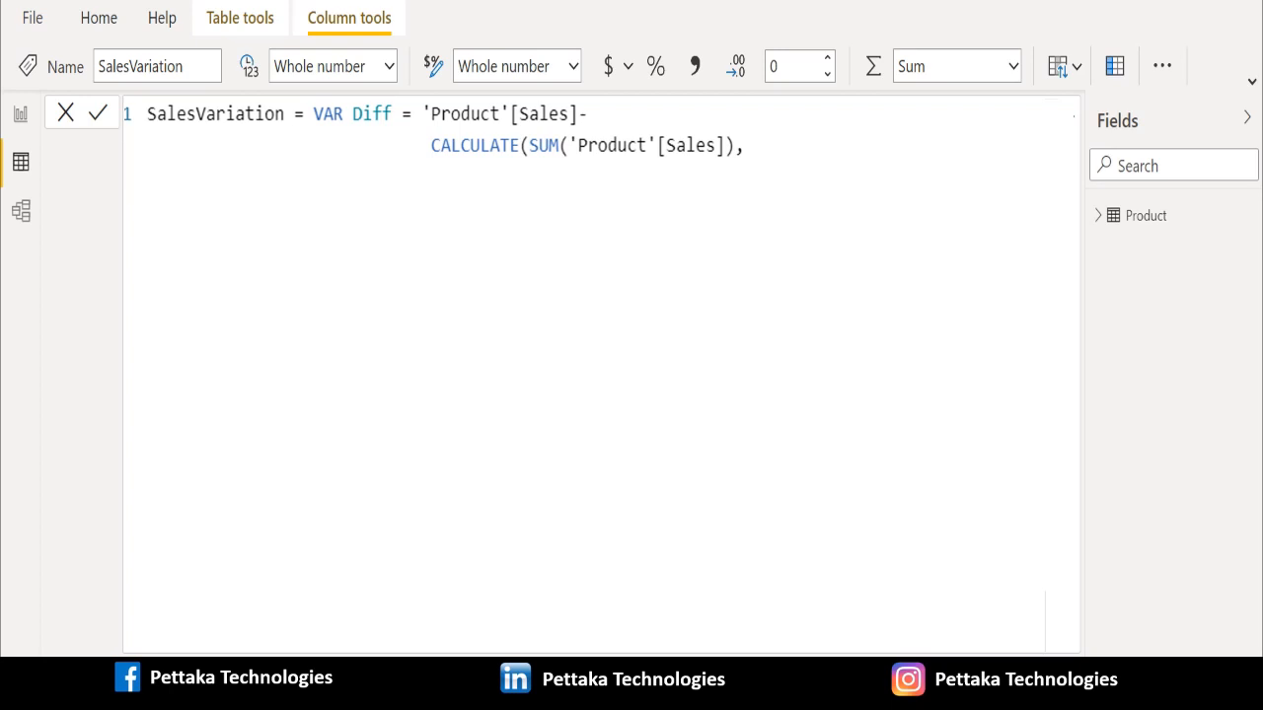
Complete Diff with FILTER on 'Product'[Index.1]=EARLIER('Product'[Index]) and add return.
type("FILTER('Product',")
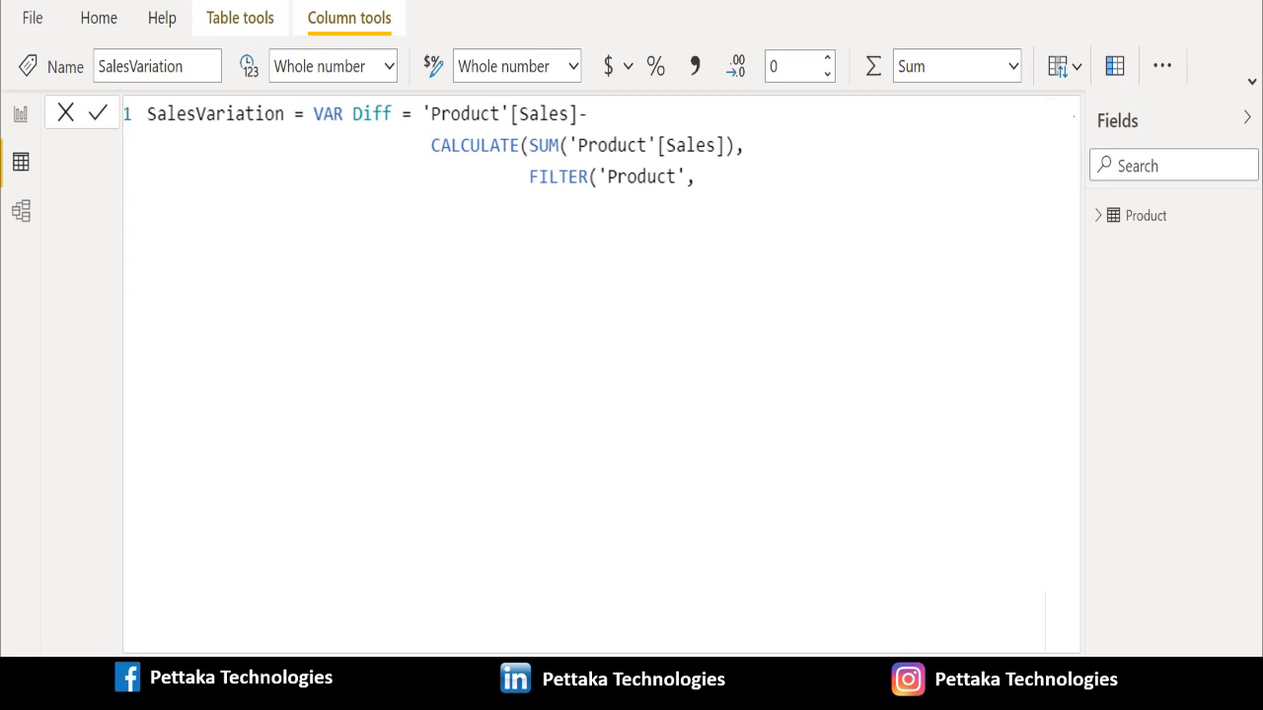
type("'Product'[Index.1]=EARLIER('Product'[Index]))")
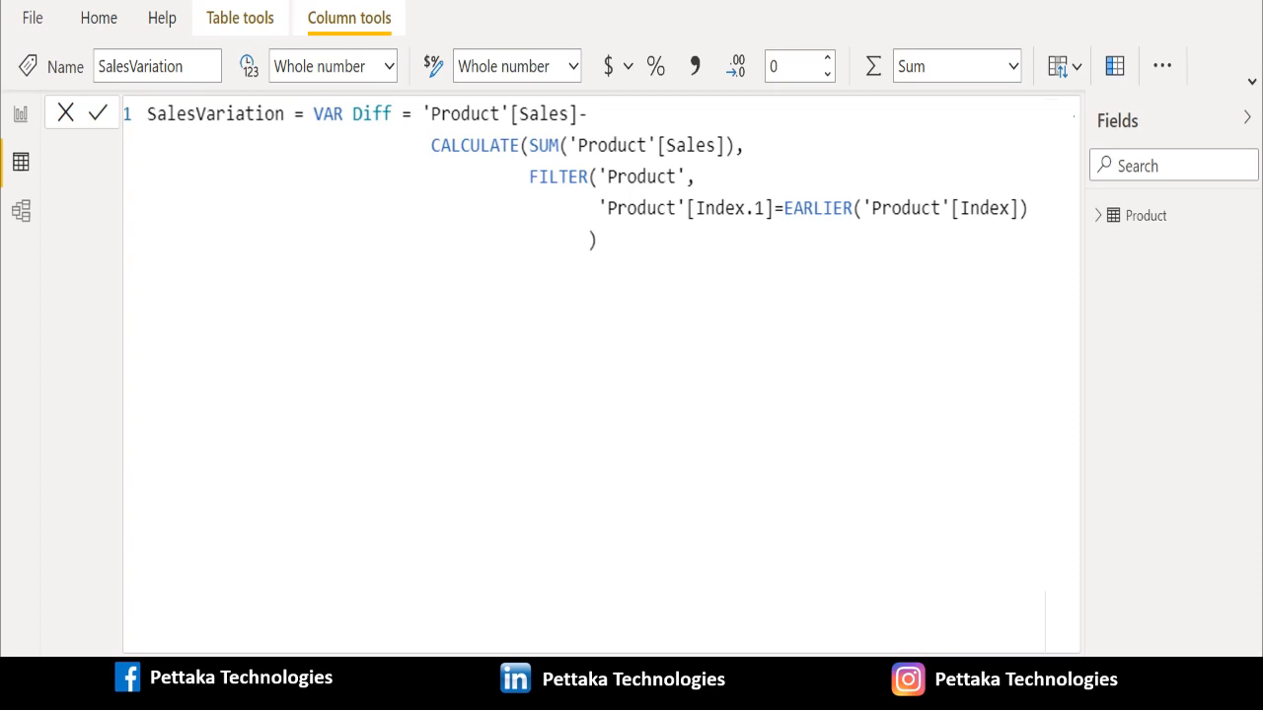
type(")")
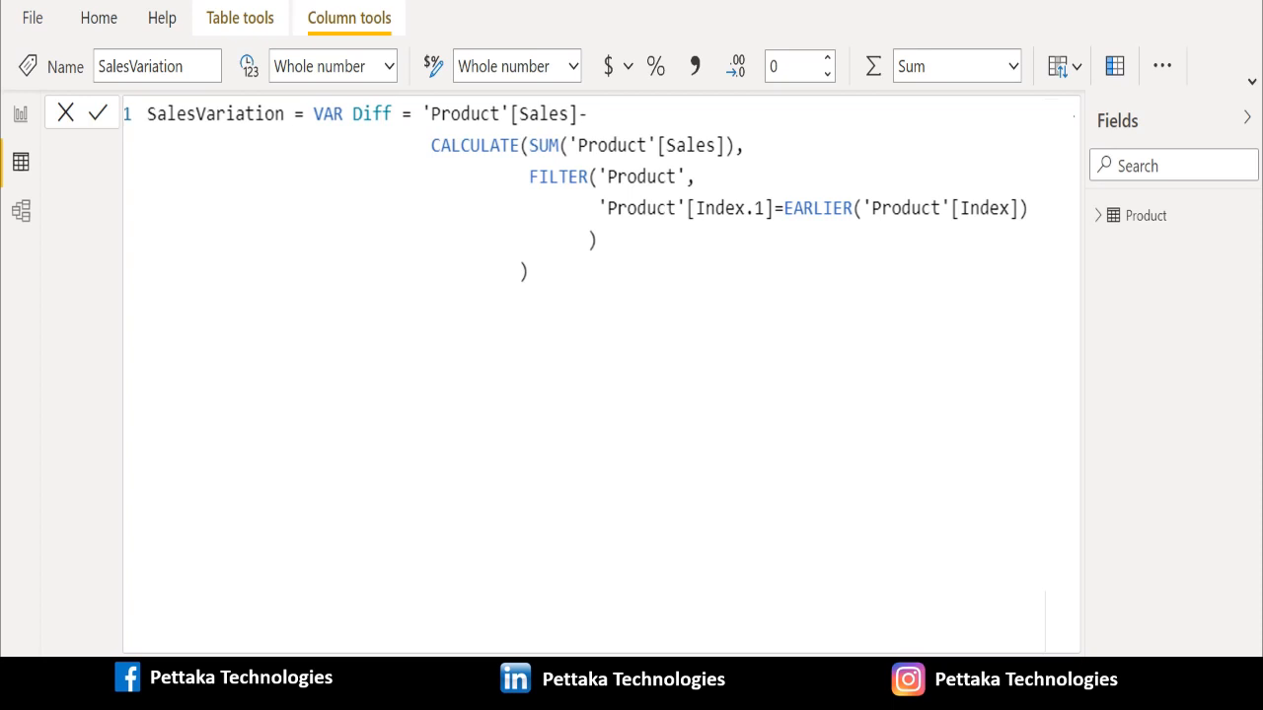
type("return")
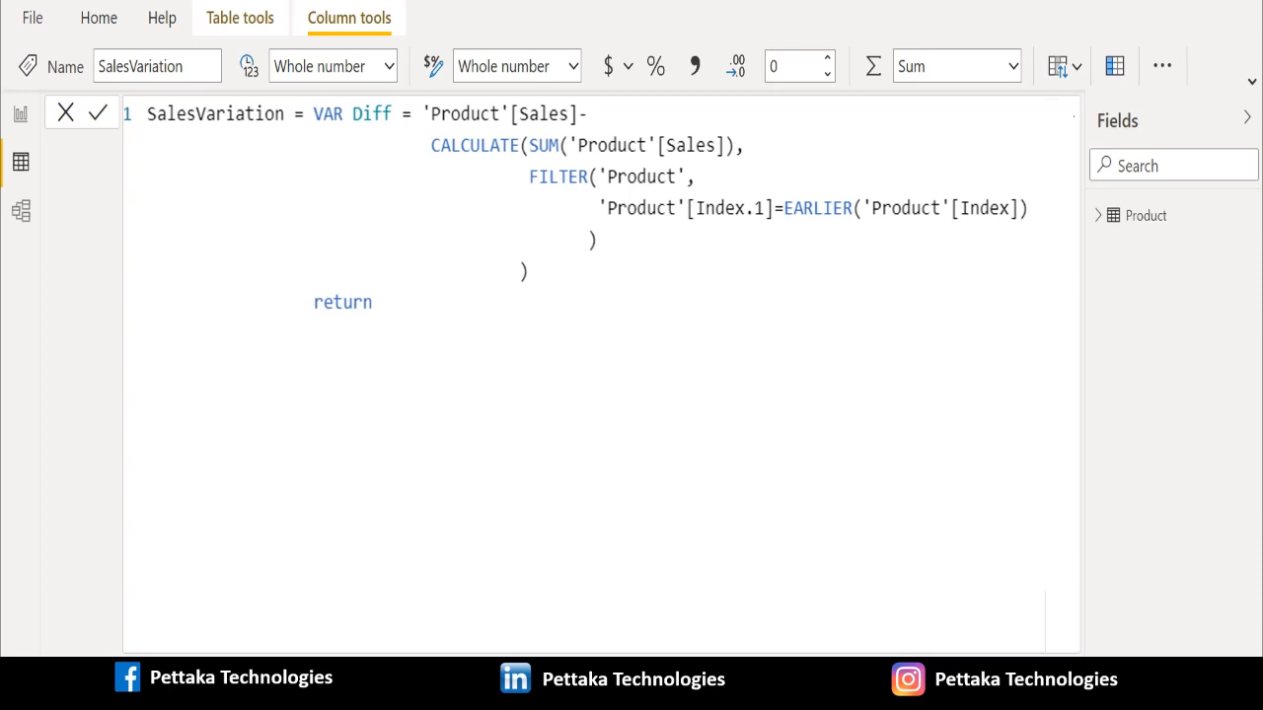
Return IF(Diff=VALUE('Product'[Sales]), 0, Diff) and commit the SalesVariation column.
type("IF(Diff=VALUE('Product'[Sales]),")
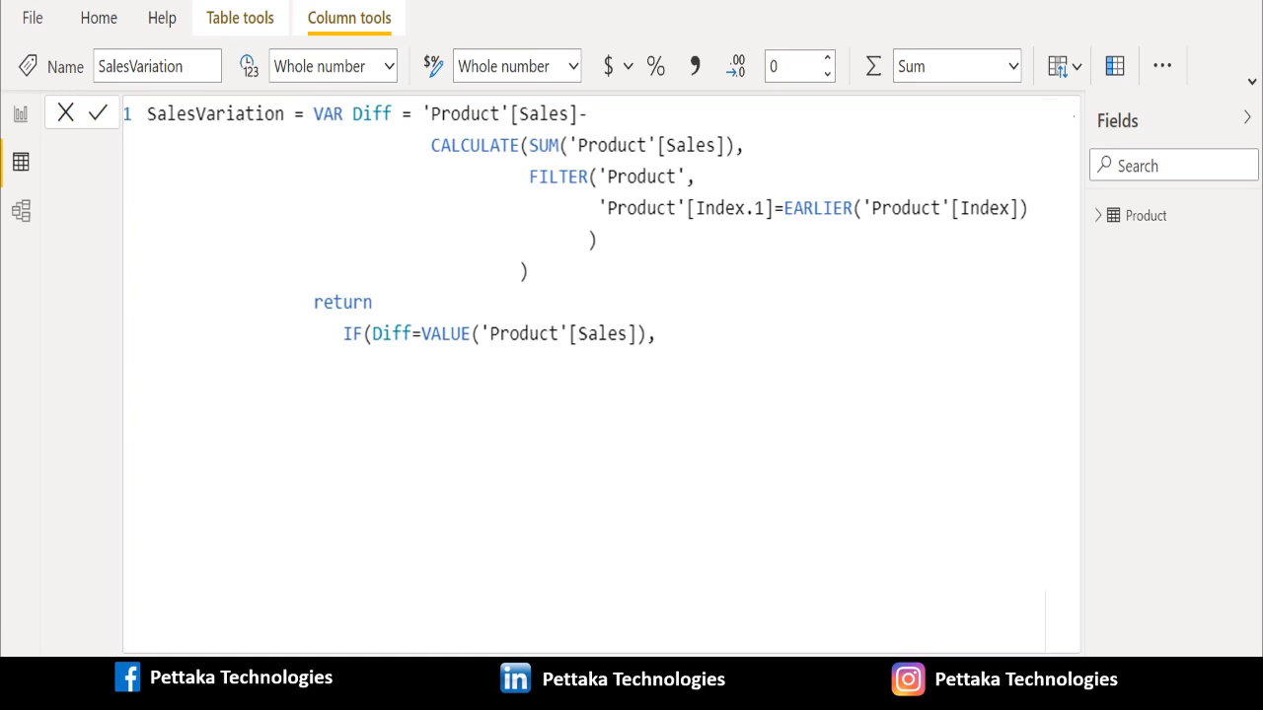
type("0,")
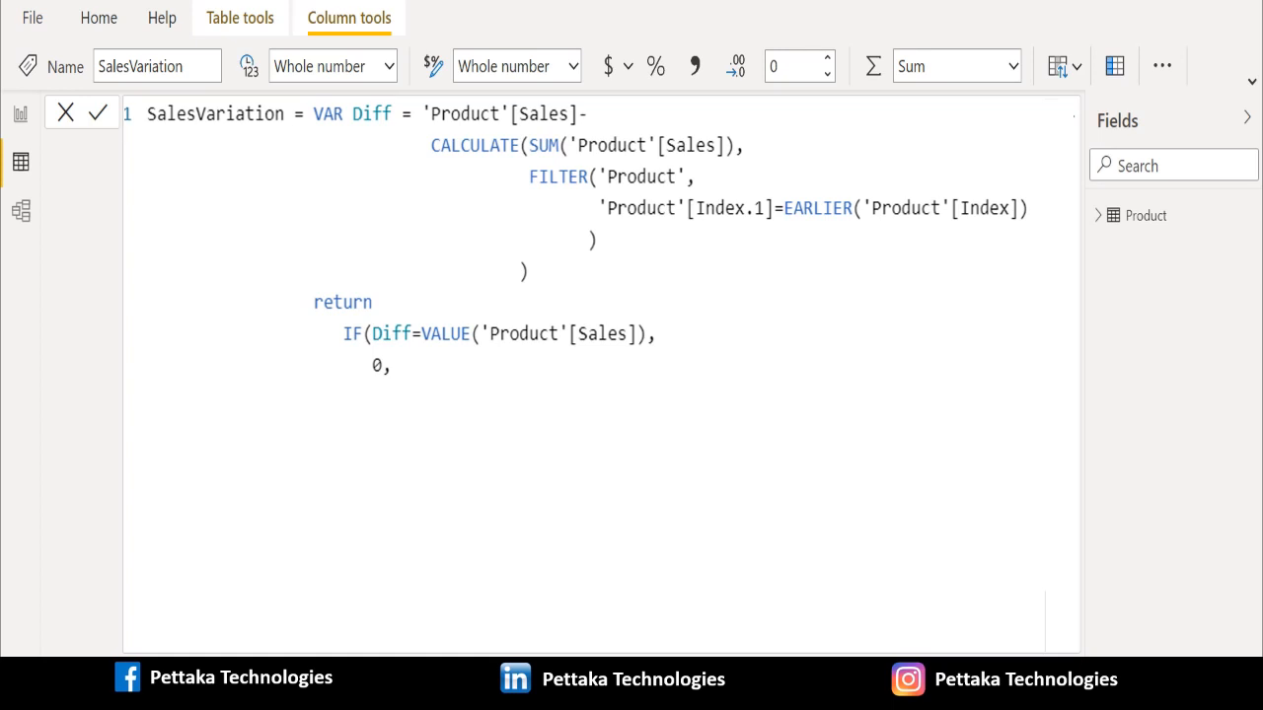
type("Diff")
type(")")
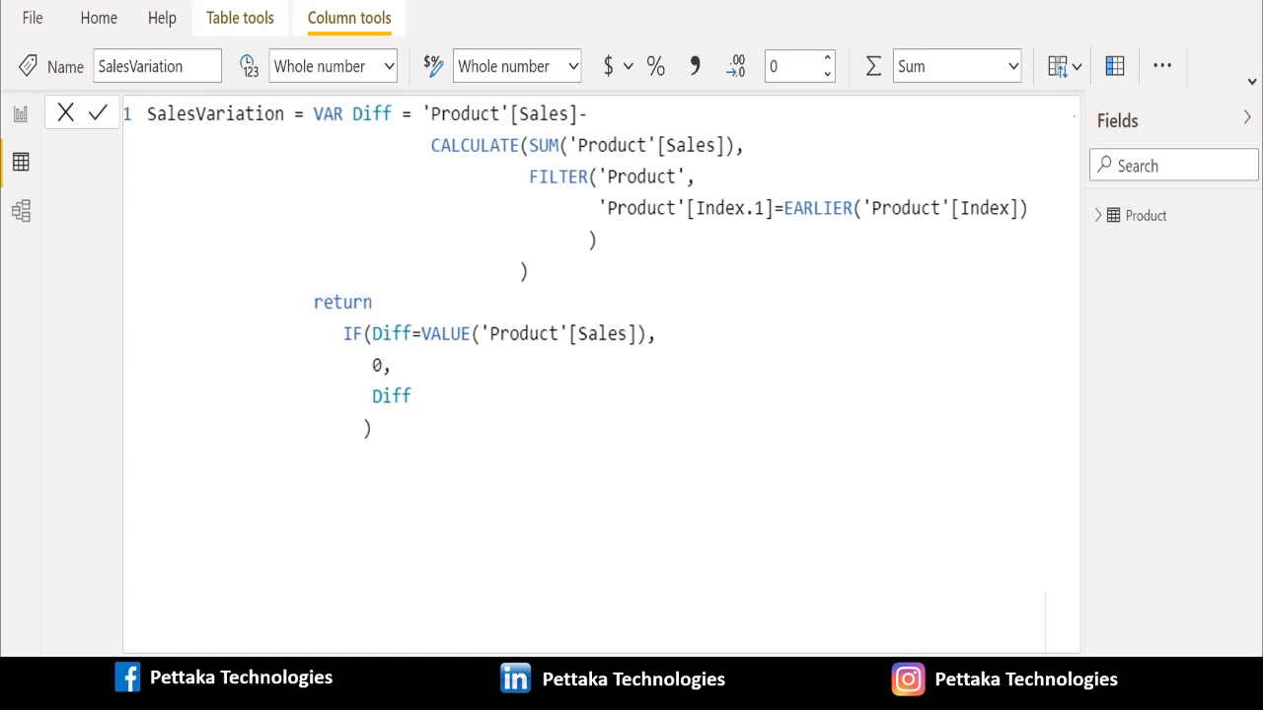
left_click(96, 113)
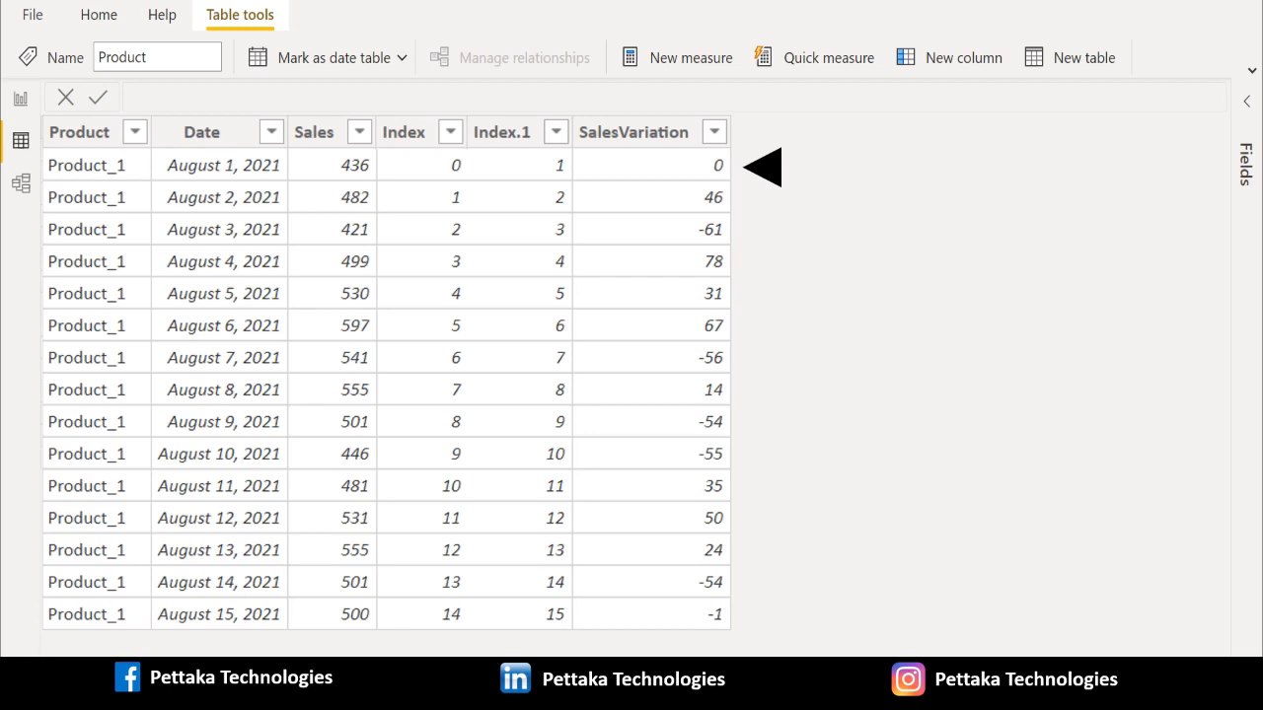
mouse_move(766, 261)
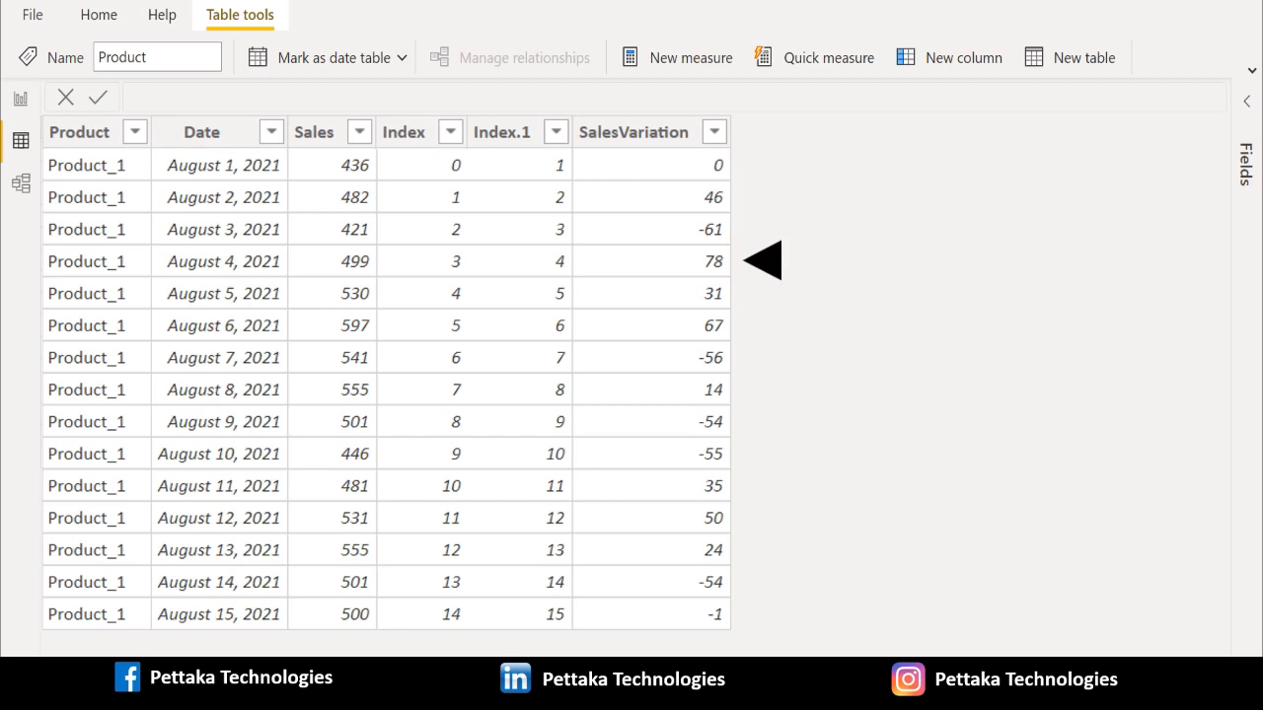
mouse_move(760, 327)
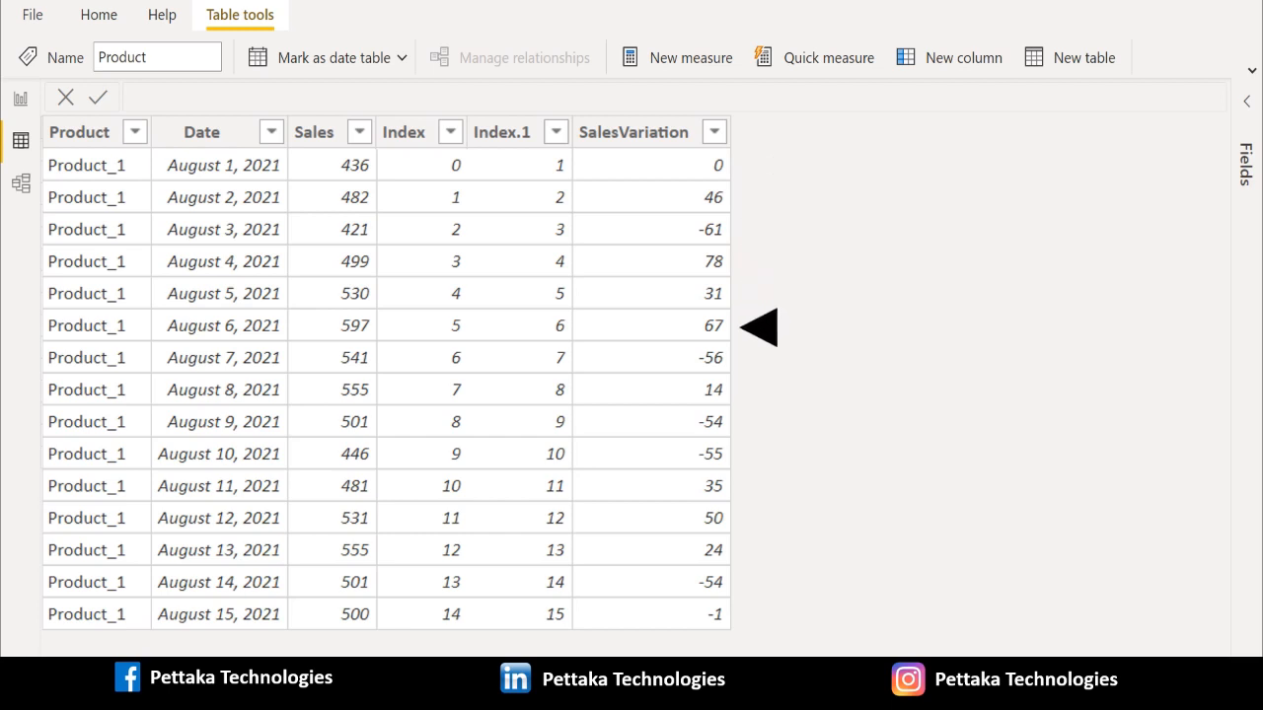
mouse_move(760, 359)
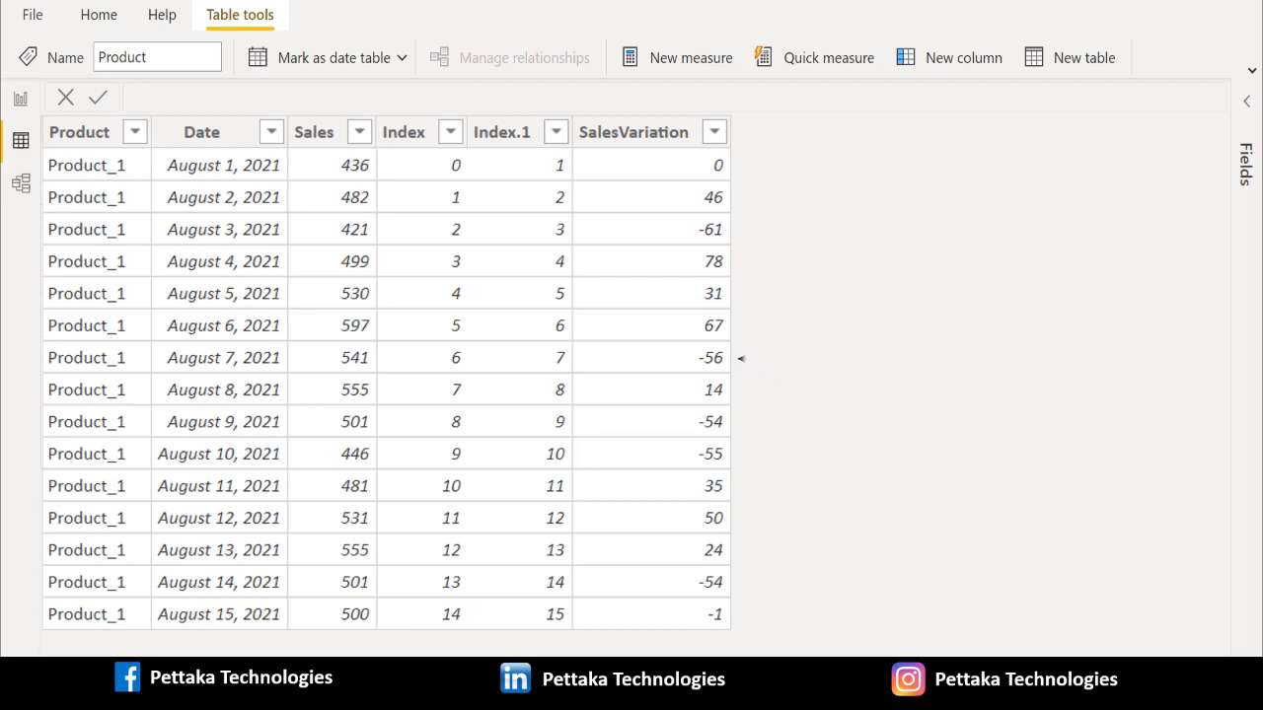
mouse_move(742, 359)
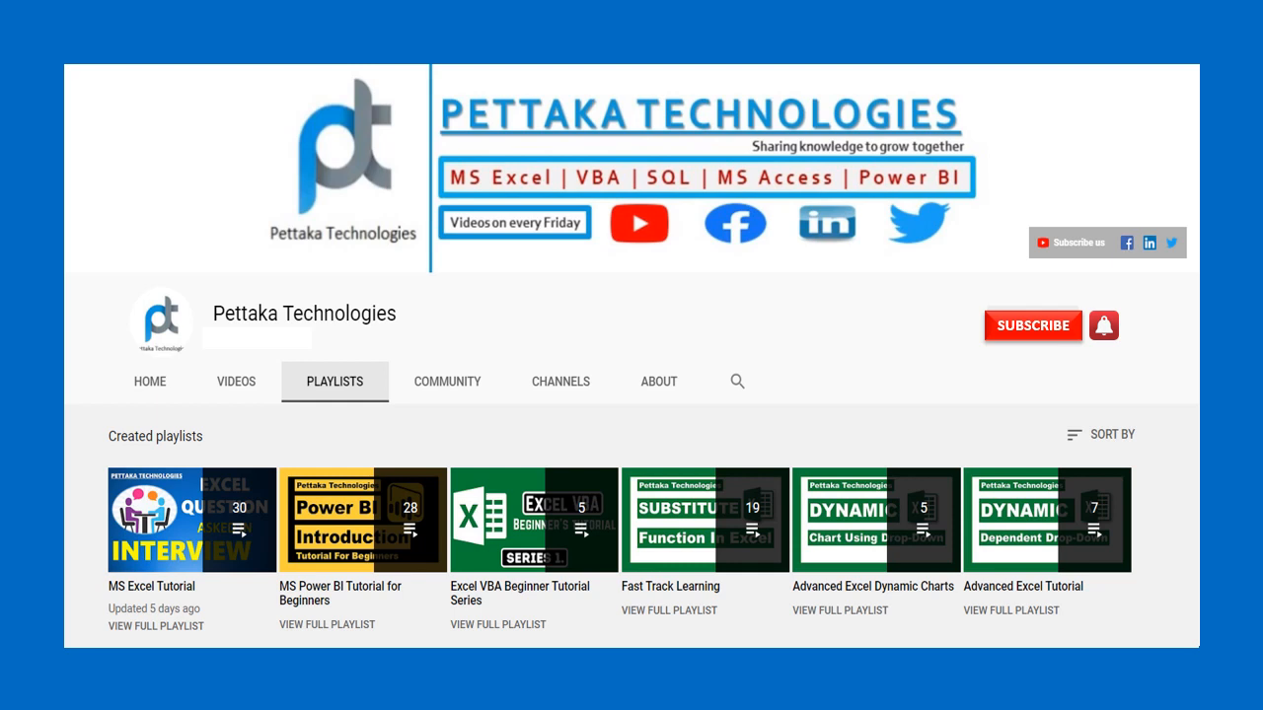
left_click(1032, 326)
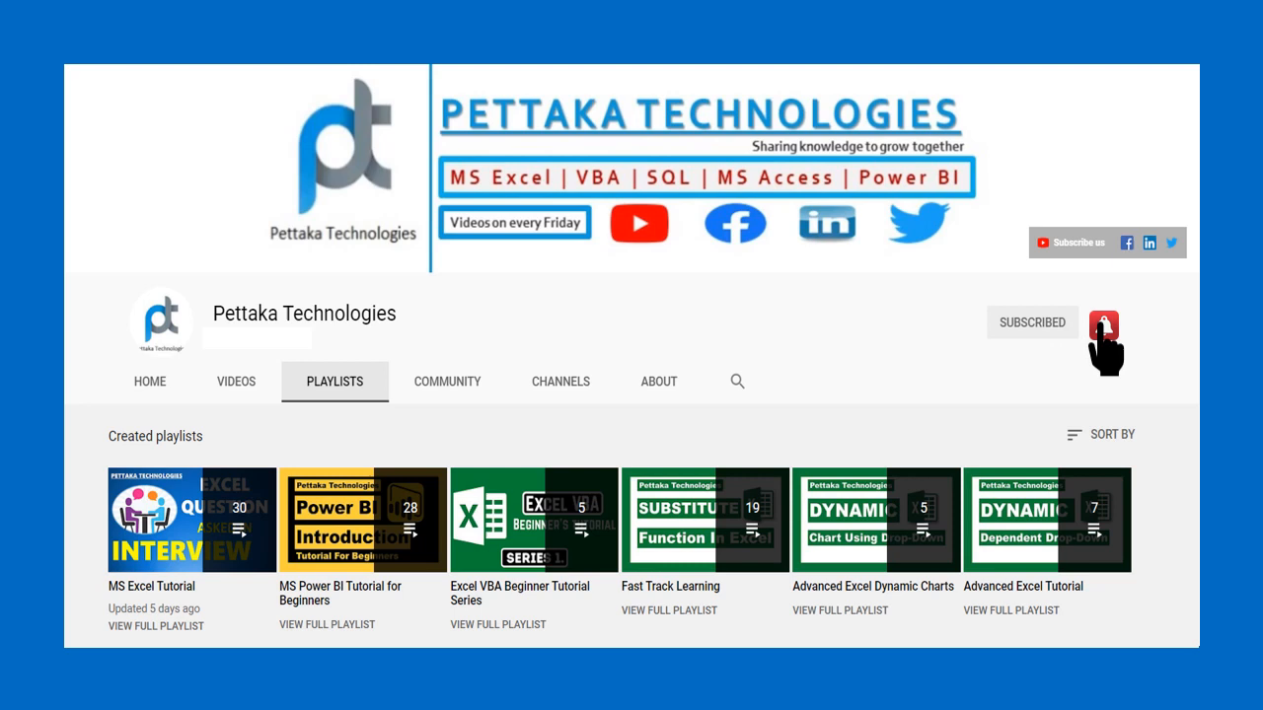